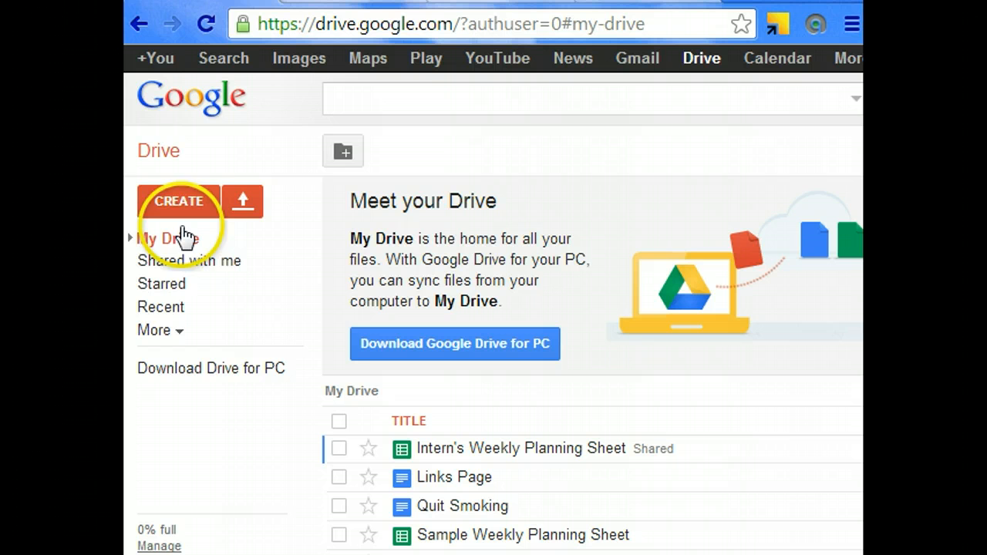
# Step: Create a new blank Document from Google Drive's CREATE menu
pyautogui.click(178, 202)
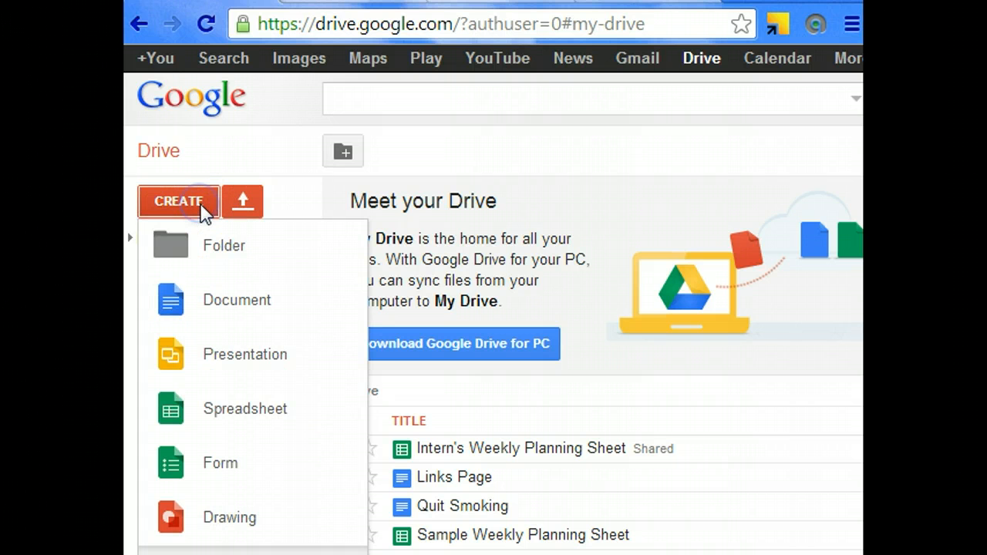
pyautogui.click(237, 300)
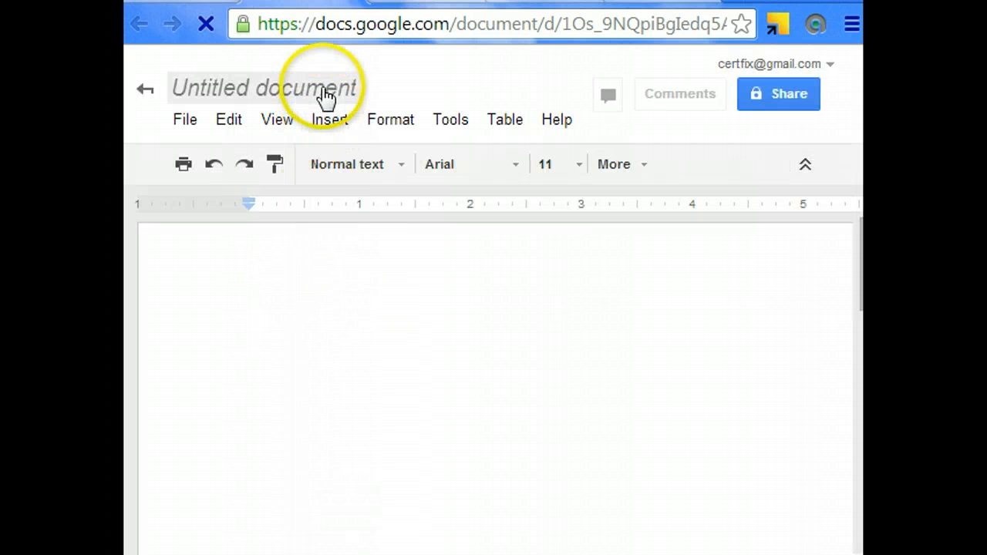
# Step: Rename the untitled document to 'My Ebook'
pyautogui.click(262, 88)
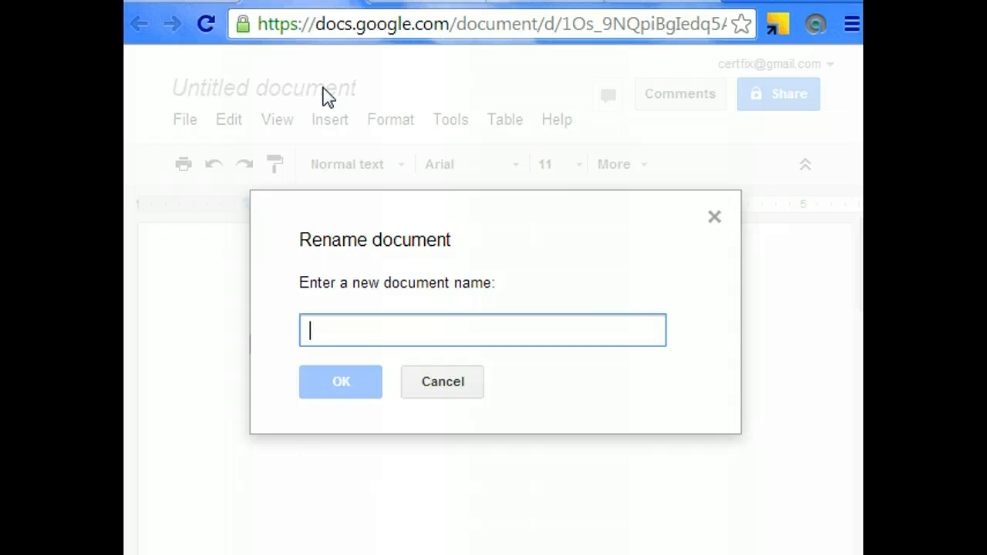
pyautogui.write('My Eb')
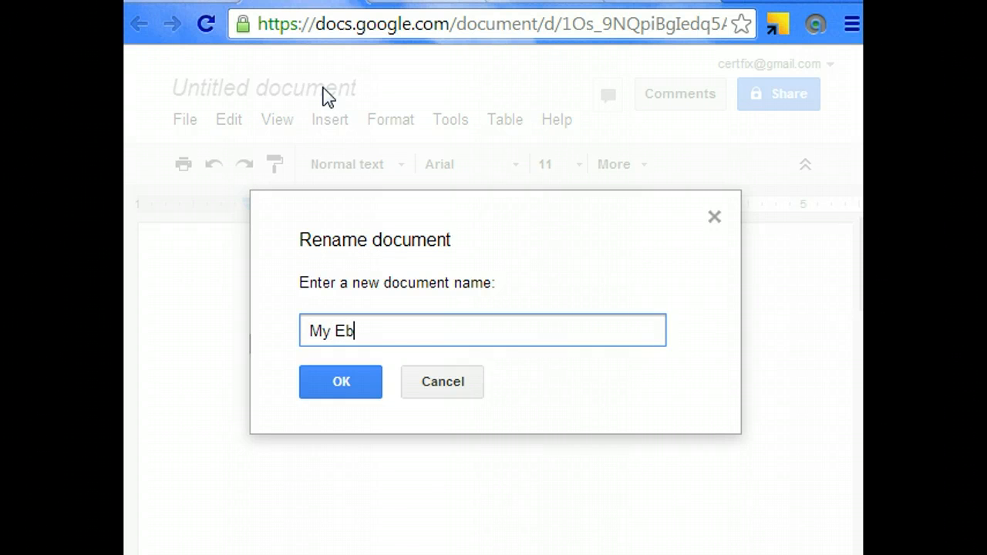
pyautogui.click(340, 381)
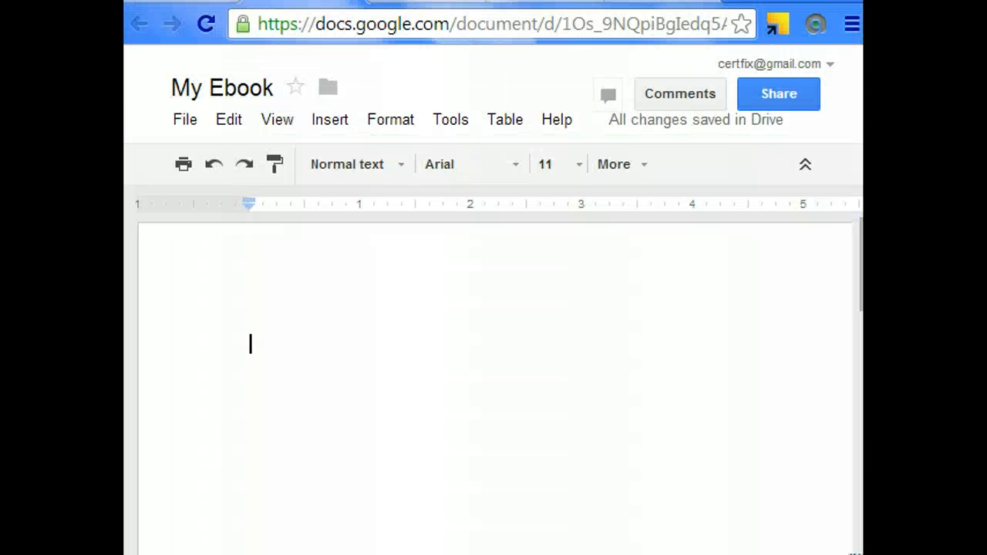
pyautogui.moveTo(406, 494)
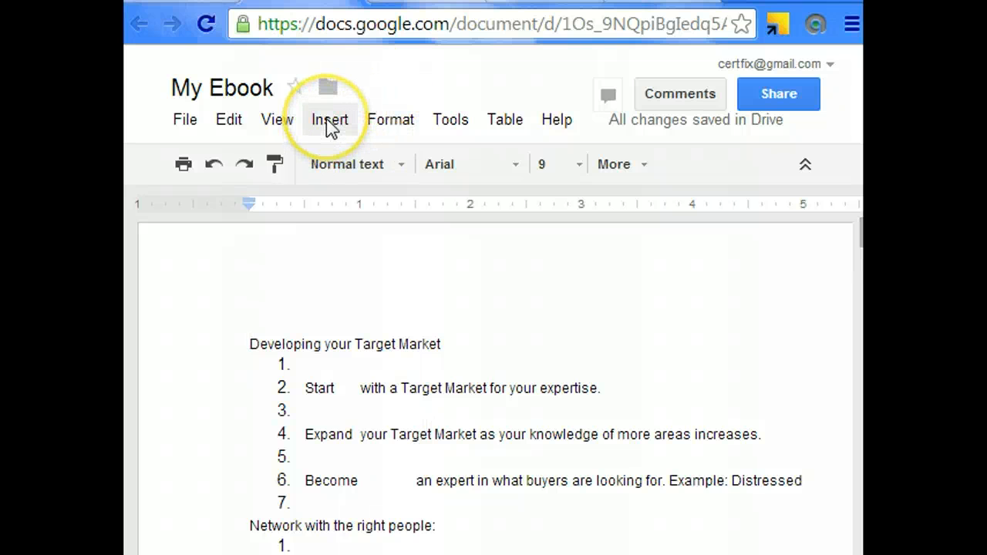
# Step: Start inserting the CertFix Inc. logo image from the Insert menu
pyautogui.click(329, 119)
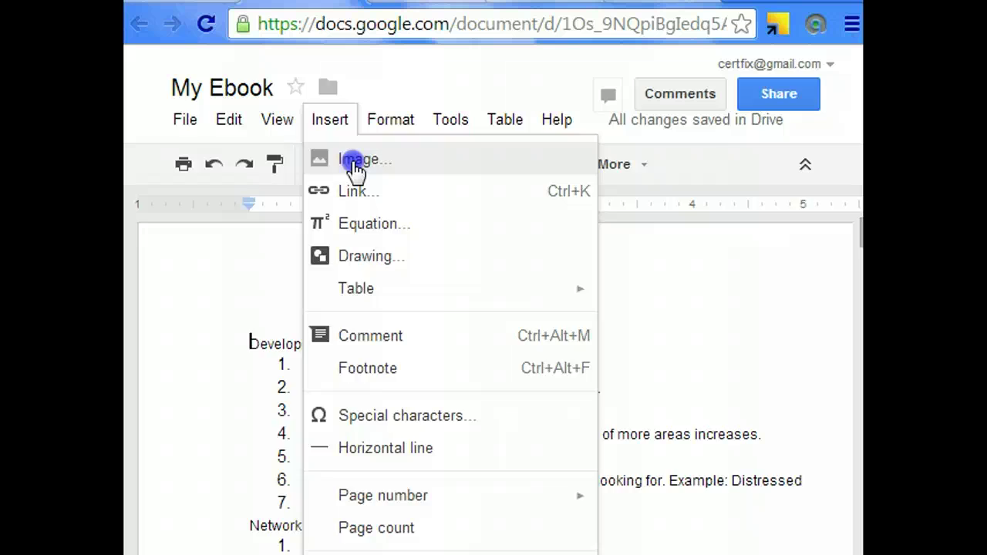
pyautogui.click(363, 158)
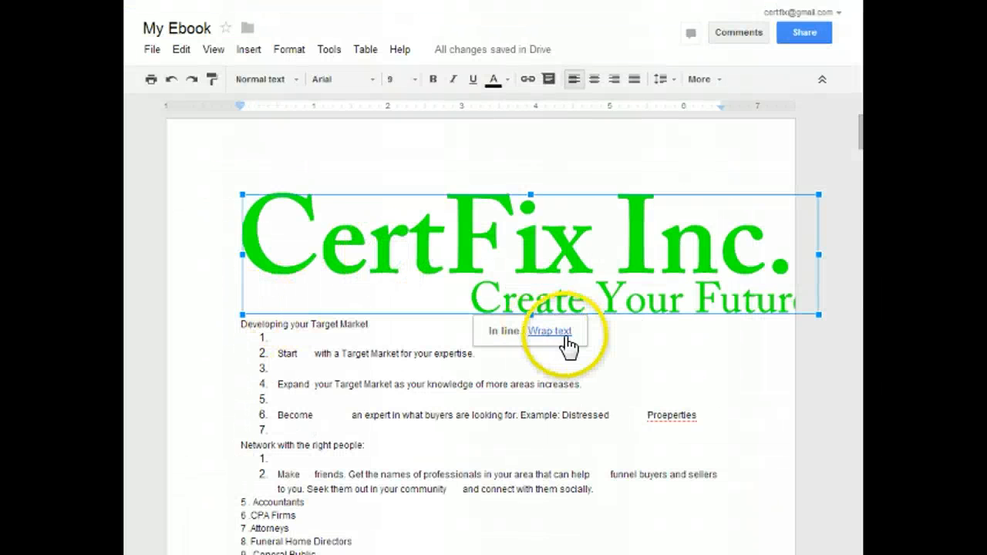
pyautogui.moveTo(818, 315)
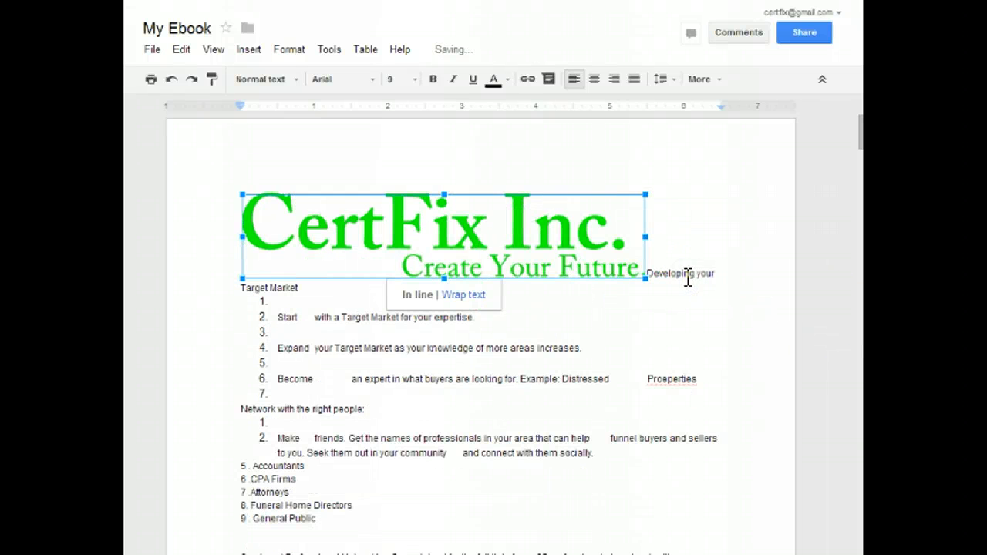
pyautogui.moveTo(660, 266)
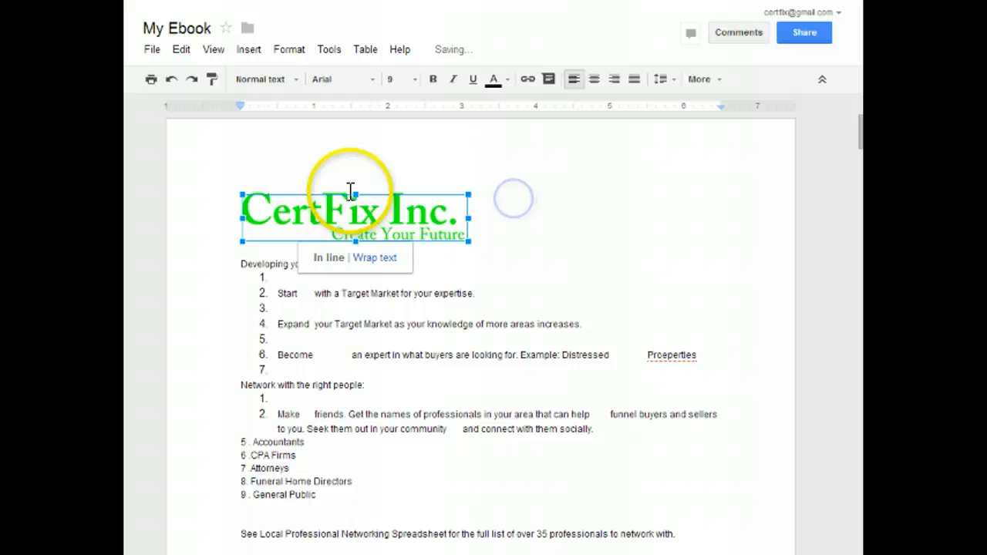
pyautogui.moveTo(435, 236)
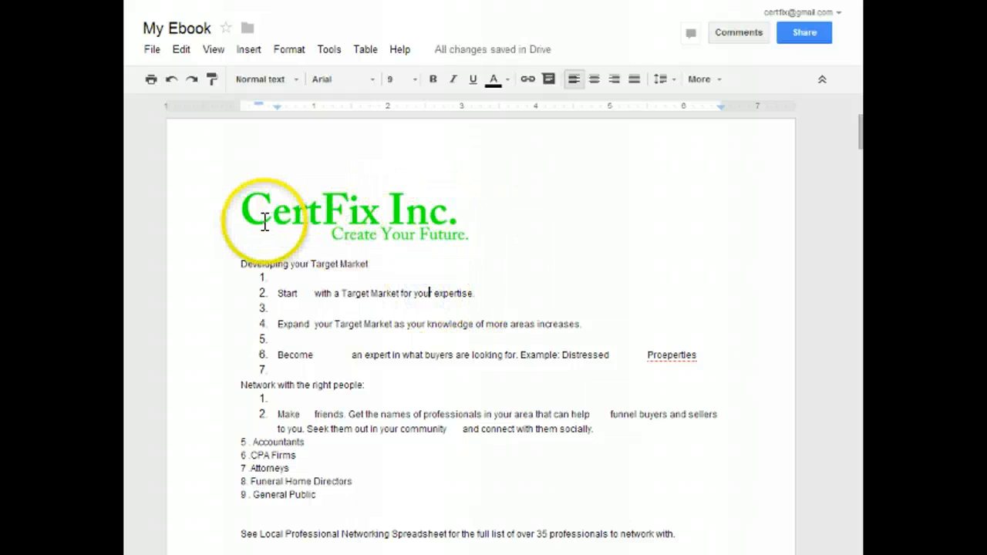
# Step: Center the CertFix Inc. logo on the title page
pyautogui.click(344, 212)
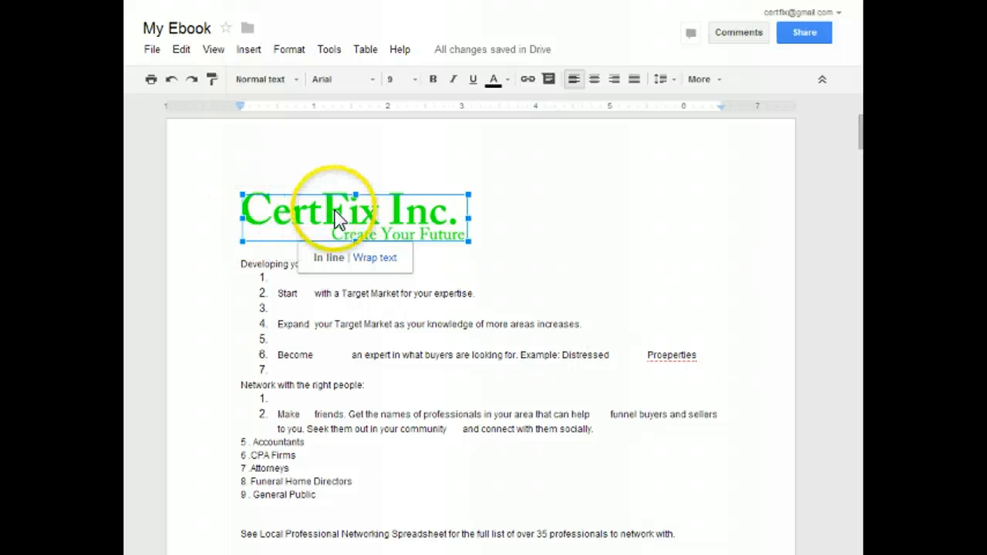
pyautogui.moveTo(594, 79)
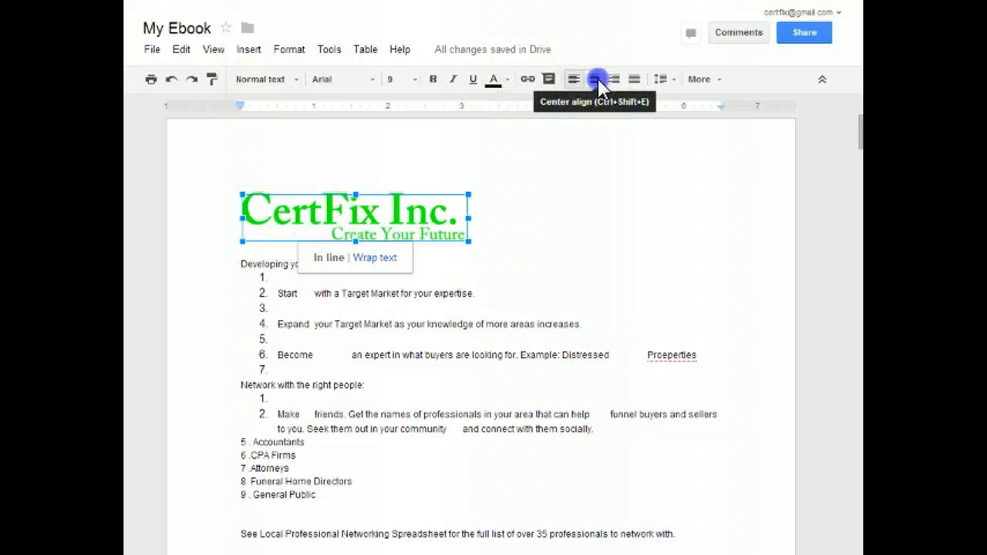
pyautogui.click(598, 79)
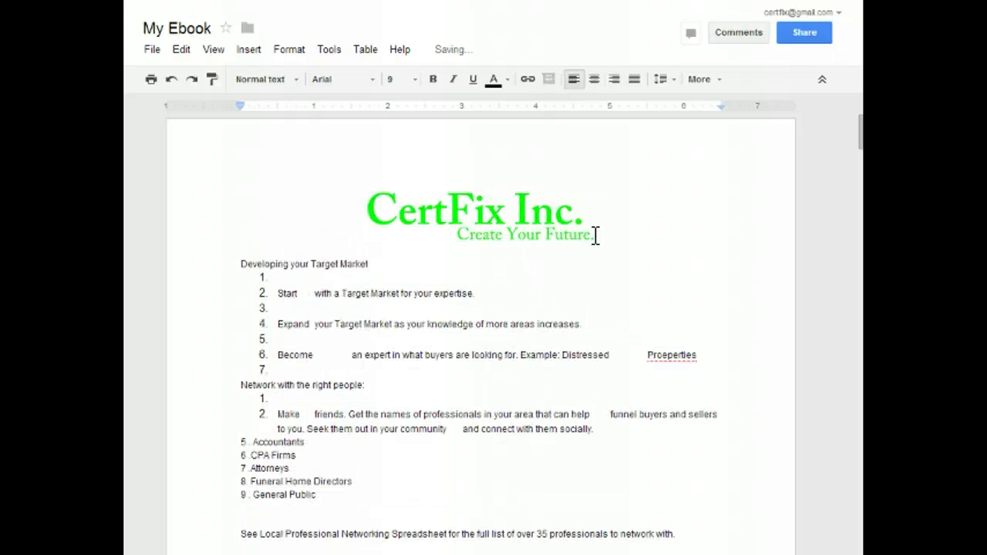
pyautogui.scroll(-3)
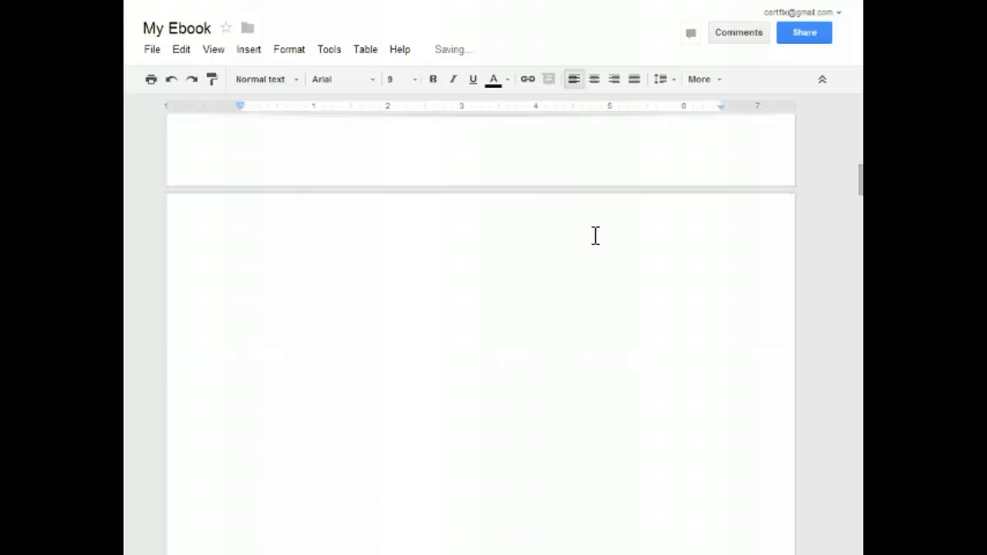
pyautogui.moveTo(684, 199)
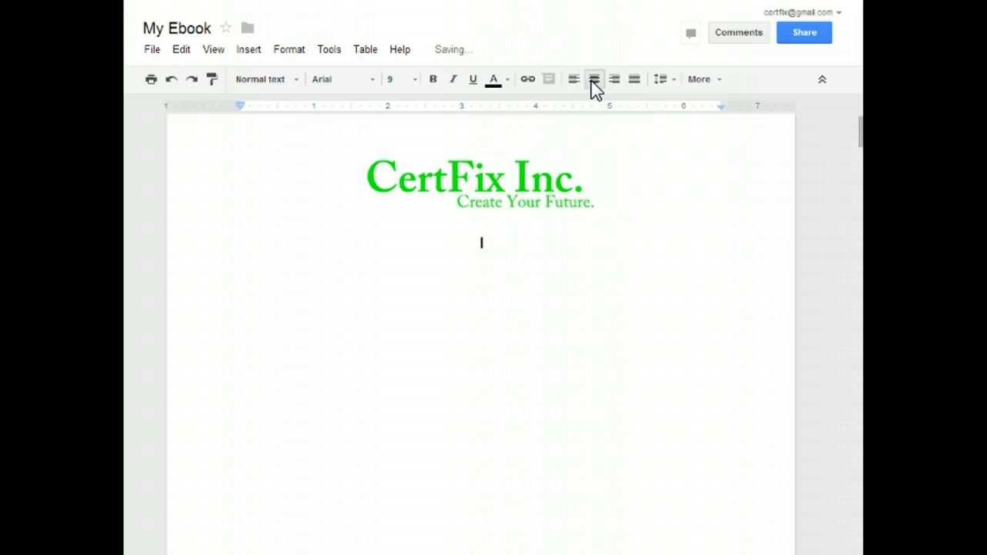
# Step: Type the centered title lines 'My Ebook', 'By' and 'CertFix Inc' beneath the logo
pyautogui.write('My Ebook')
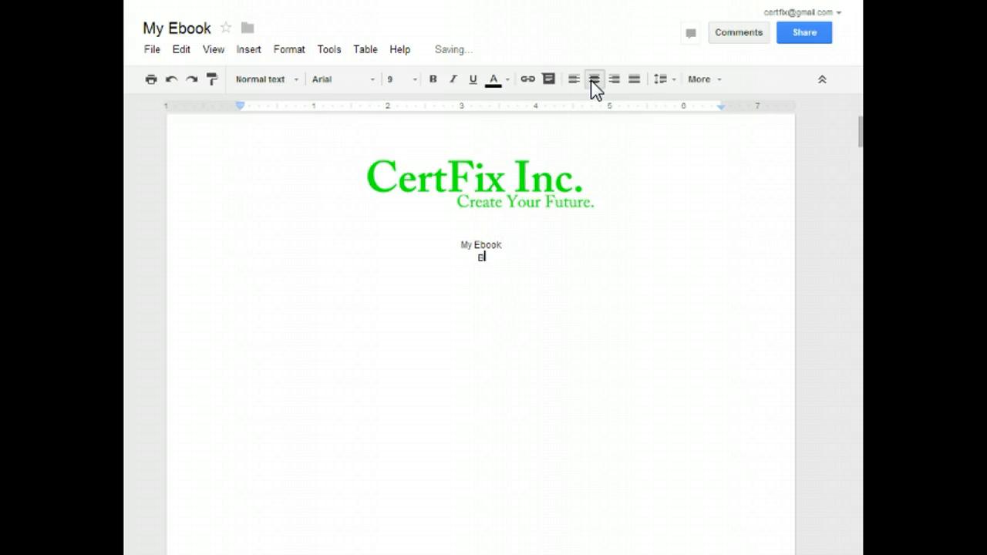
pyautogui.write('y')
pyautogui.write('CertFix In')
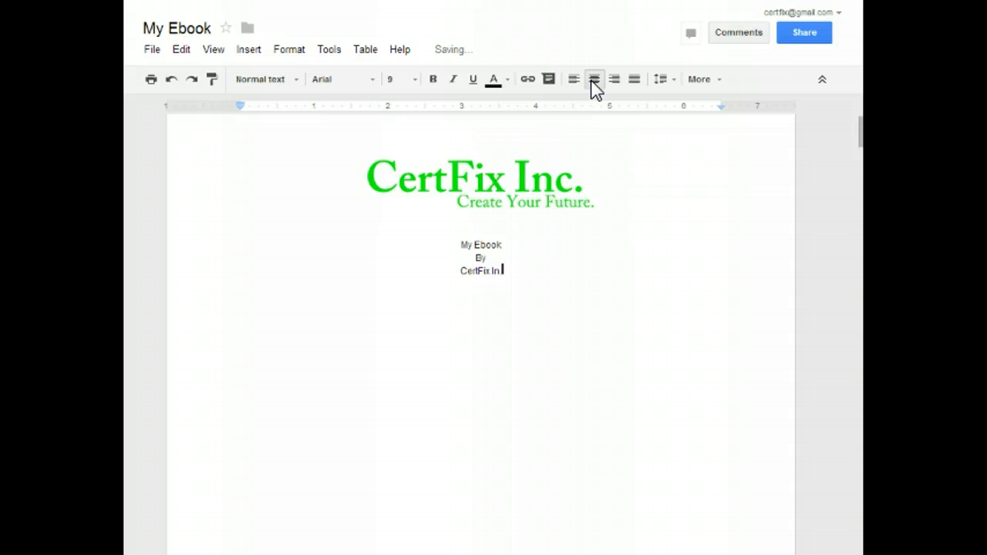
pyautogui.write('c.')
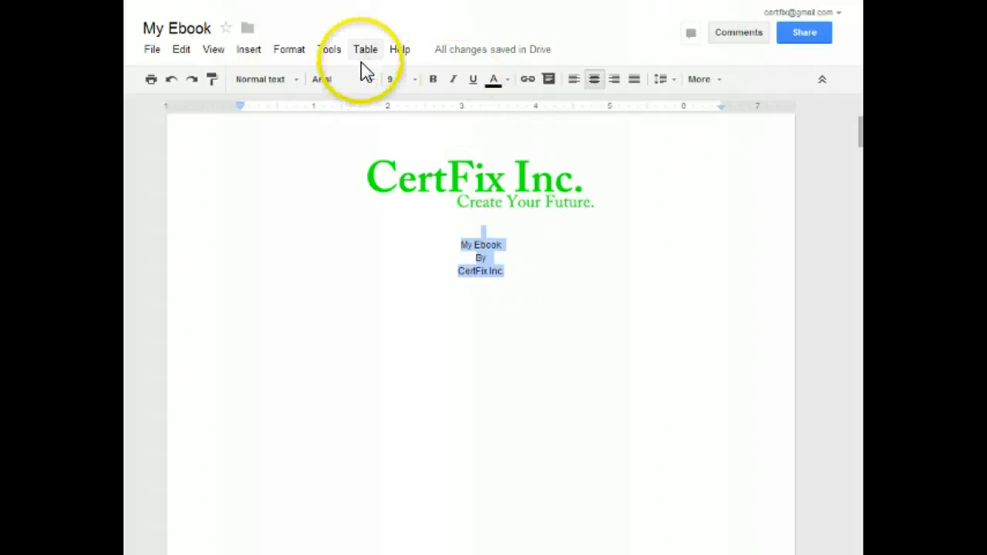
# Step: Set the title lines to 36-point Times New Roman, then deselect them
pyautogui.click(322, 79)
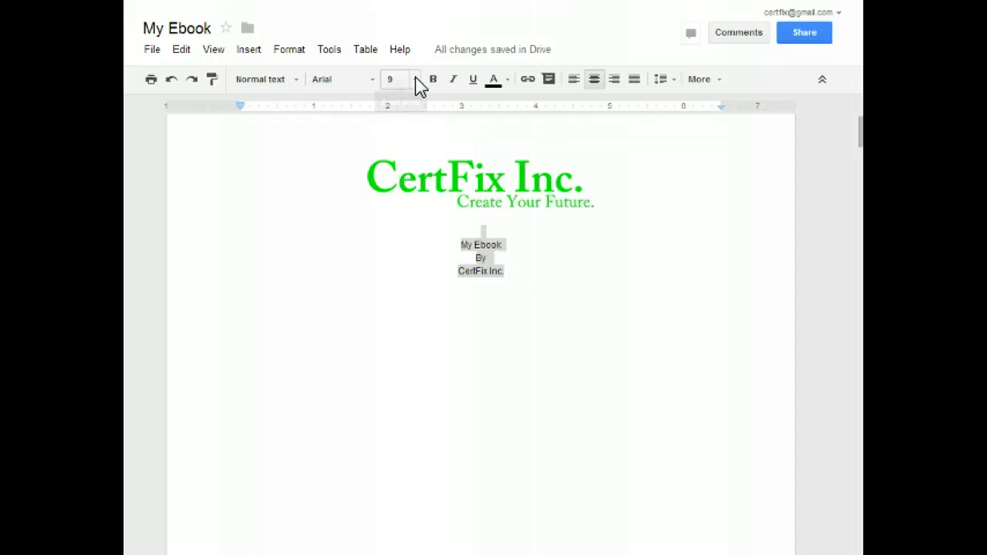
pyautogui.click(416, 79)
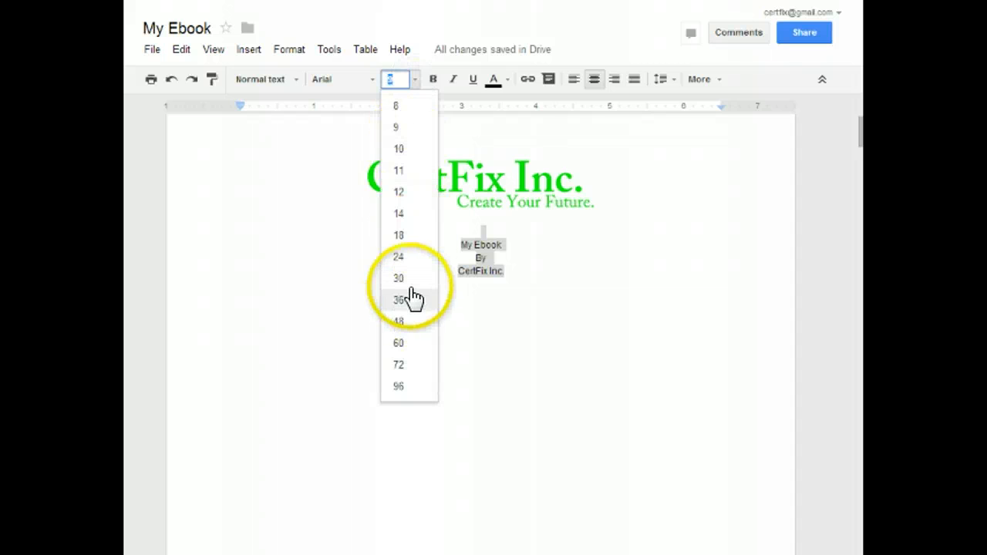
pyautogui.click(398, 300)
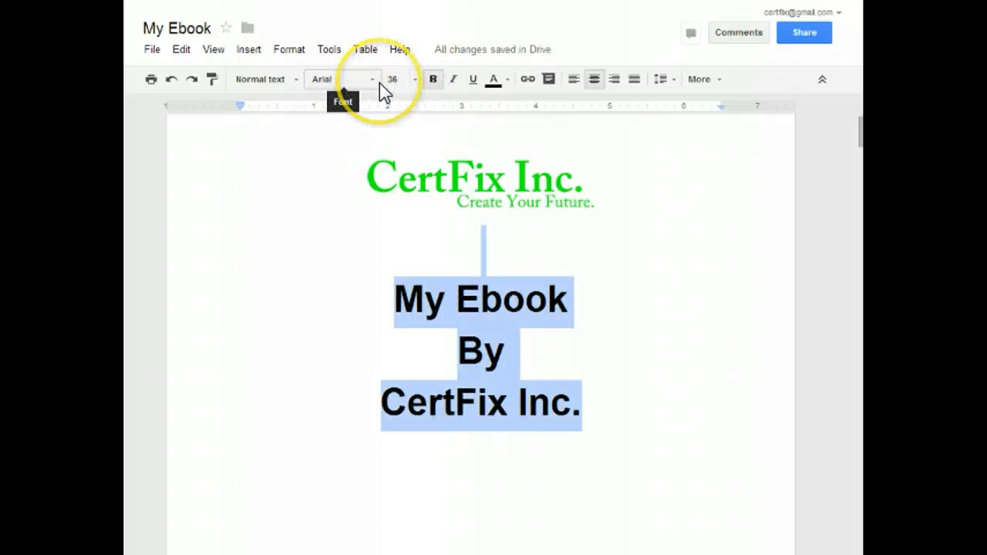
pyautogui.click(338, 78)
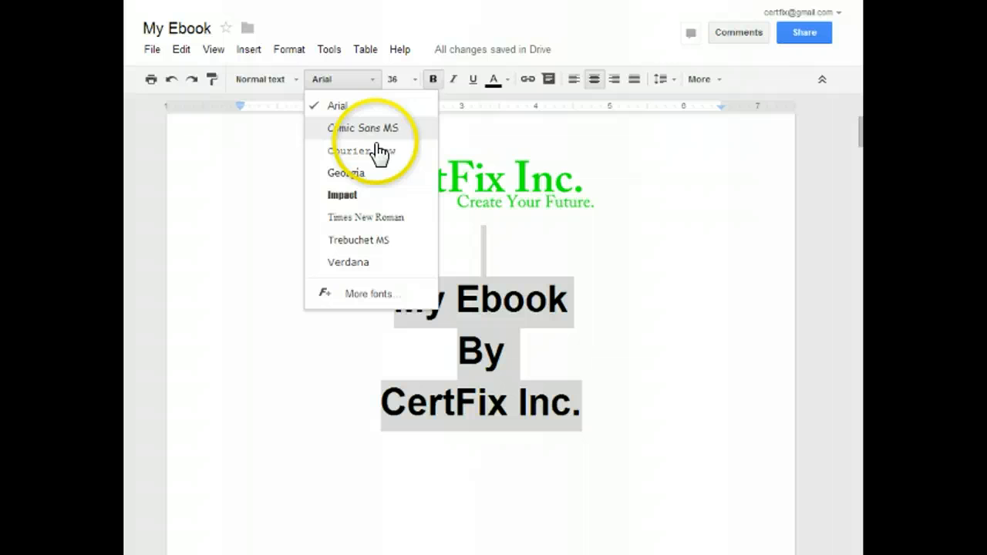
pyautogui.moveTo(384, 223)
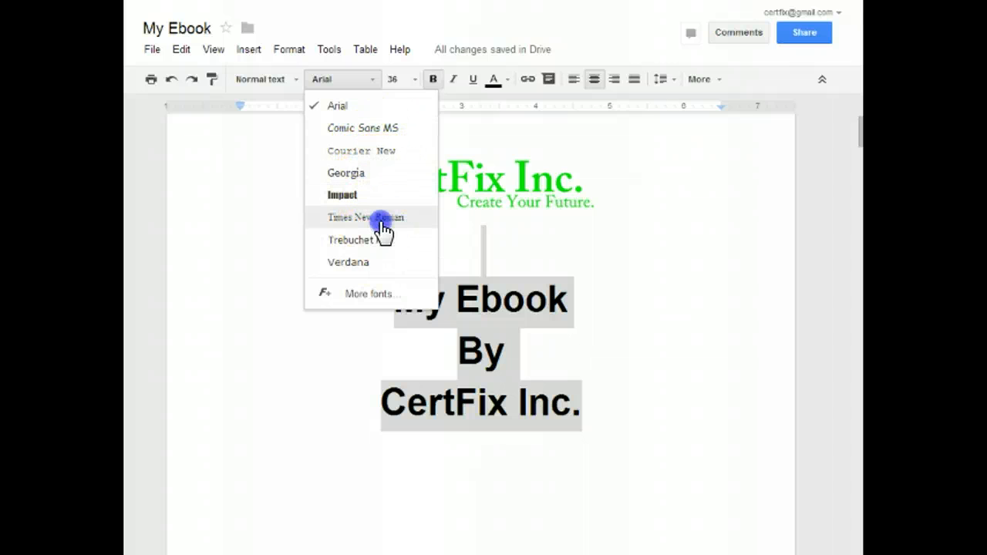
pyautogui.click(365, 217)
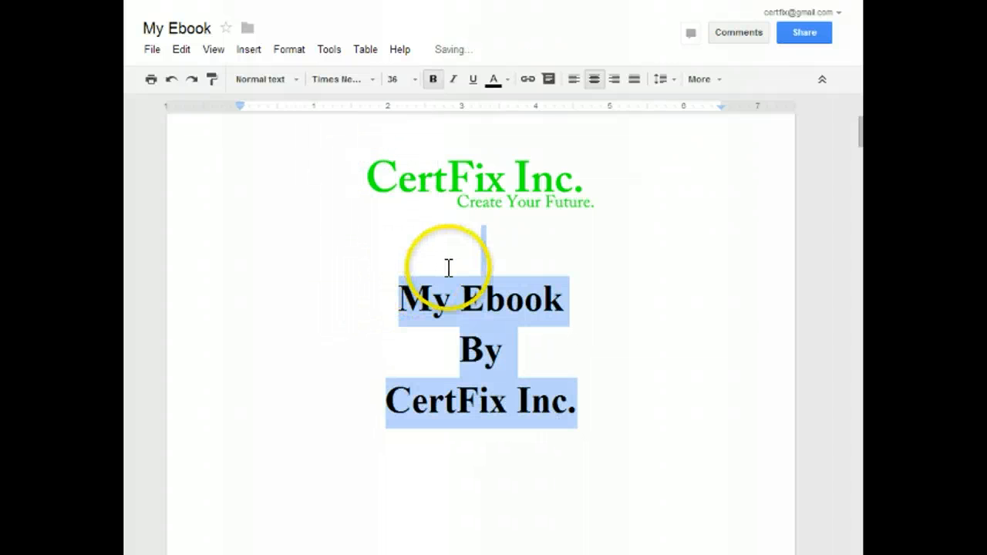
pyautogui.click(481, 247)
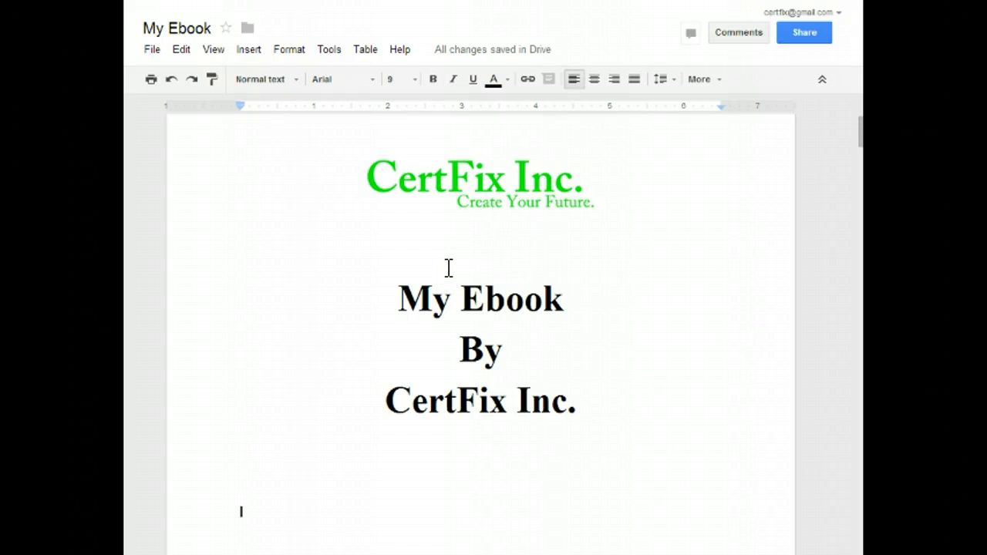
pyautogui.scroll(-3)
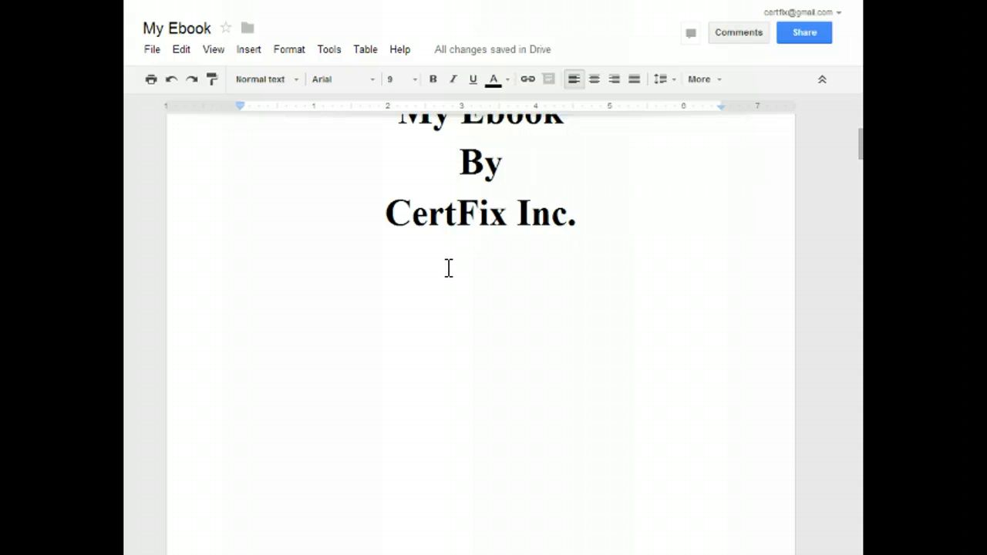
pyautogui.scroll(-3)
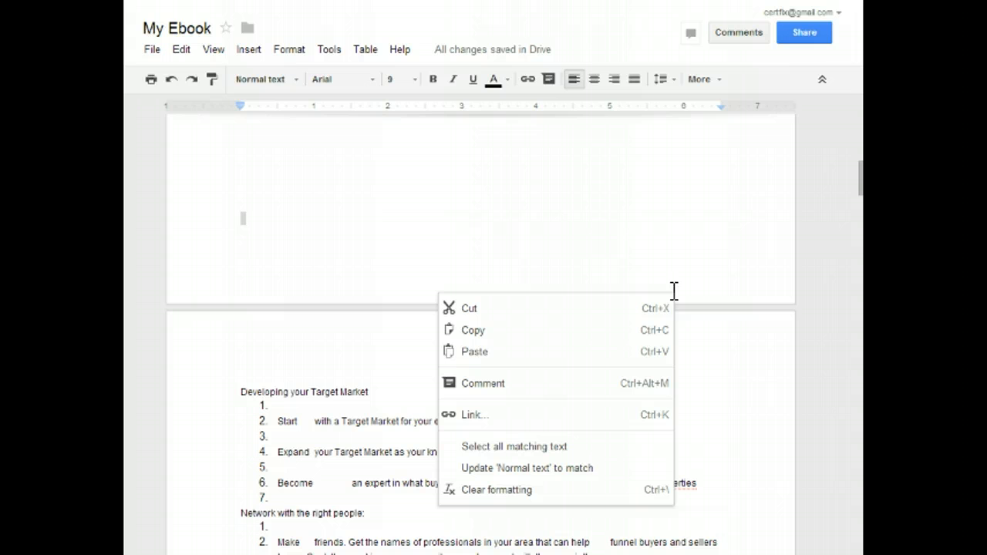
pyautogui.moveTo(528, 128)
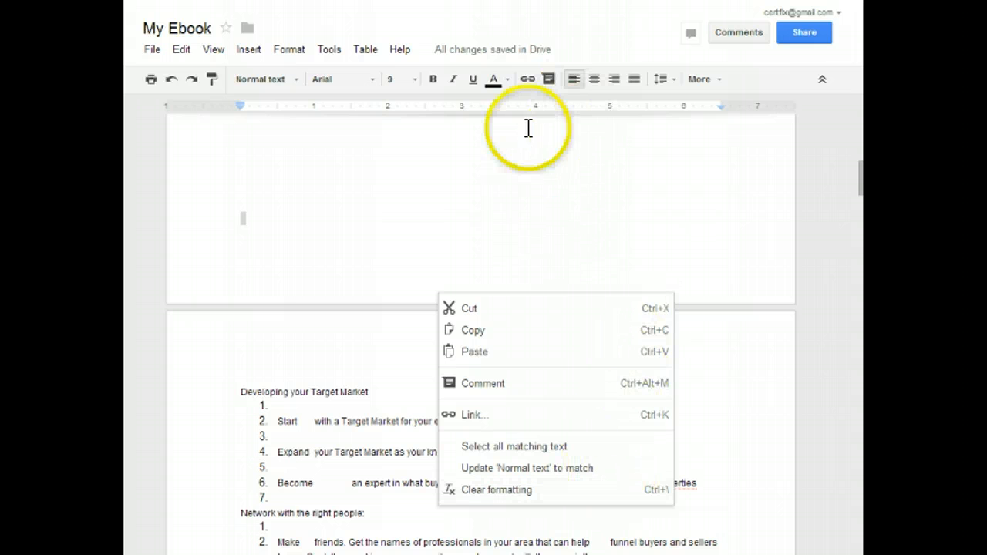
pyautogui.click(328, 48)
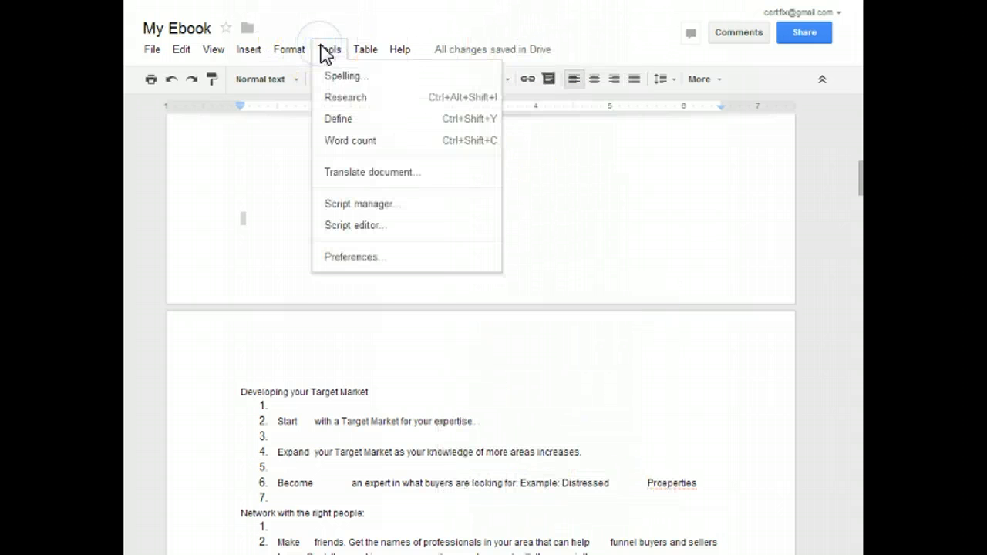
# Step: Add a footer to the title page and right-align it
pyautogui.click(248, 50)
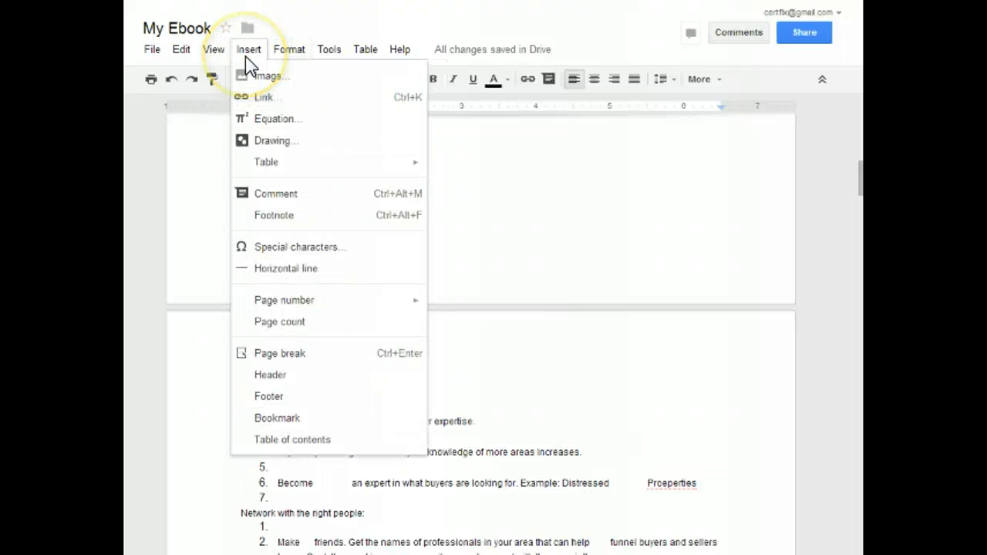
pyautogui.moveTo(269, 395)
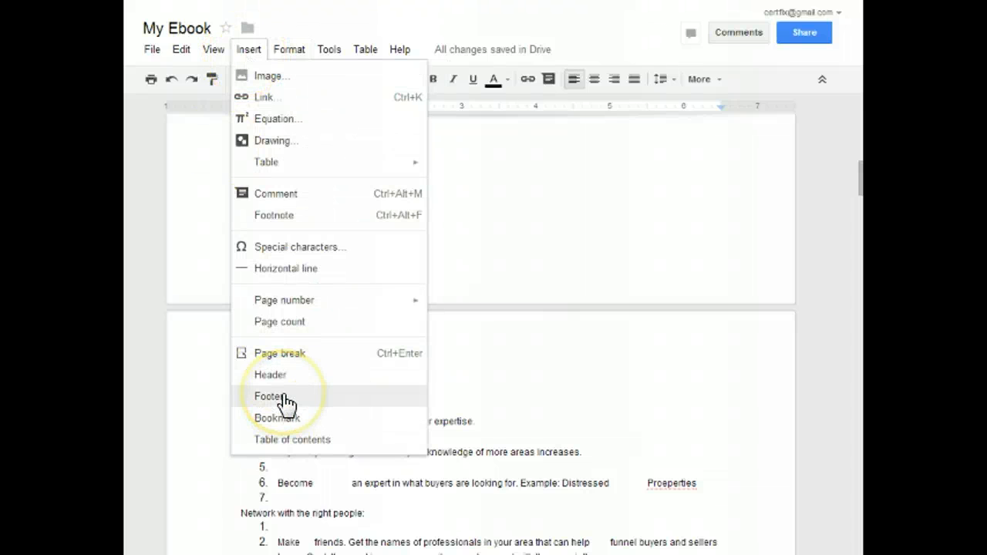
pyautogui.click(270, 396)
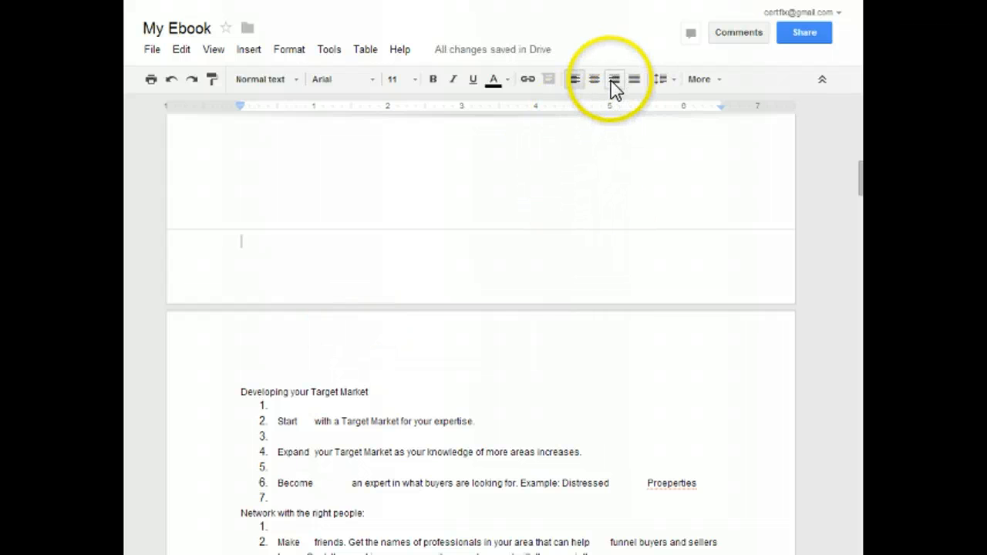
pyautogui.click(614, 78)
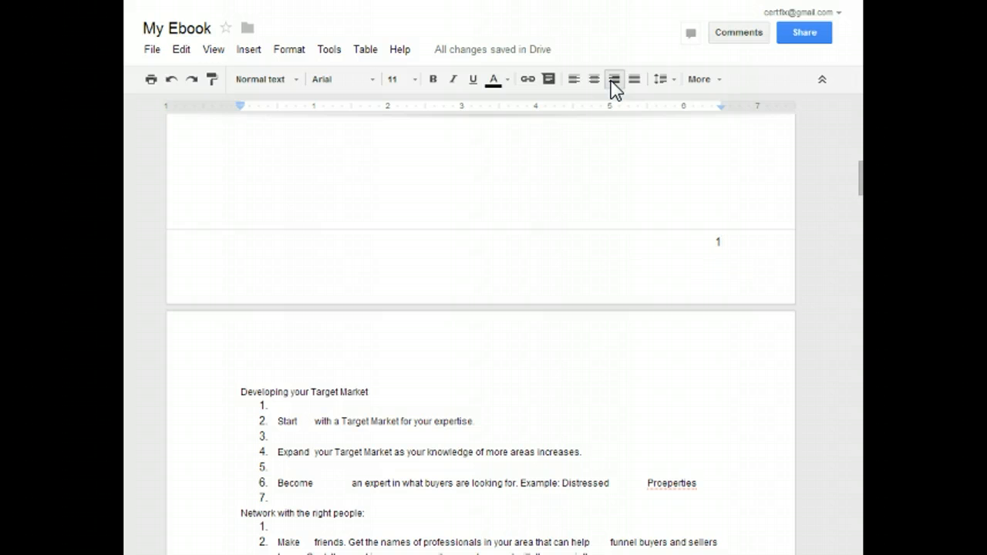
# Step: Insert the page number into the right-aligned footer
pyautogui.scroll(-3)
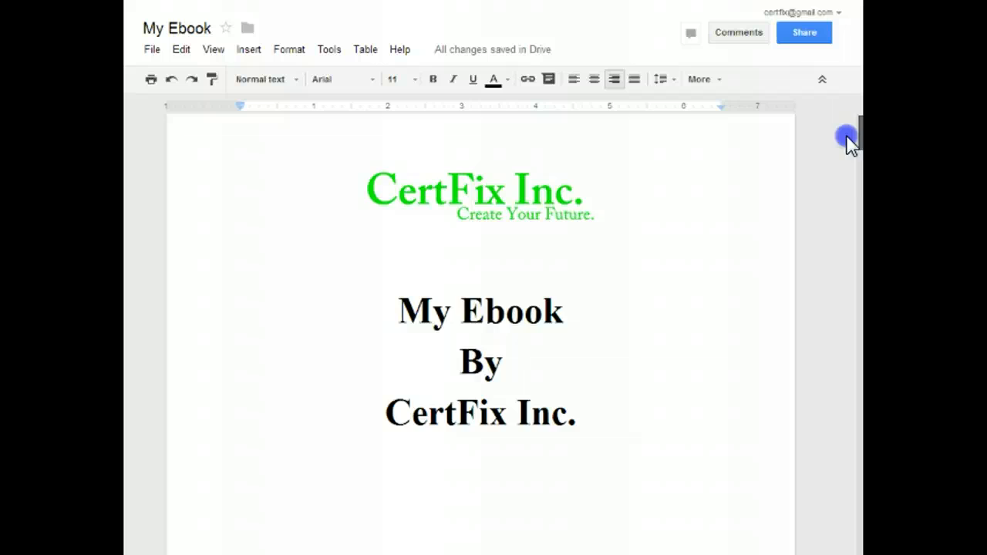
pyautogui.scroll(-3)
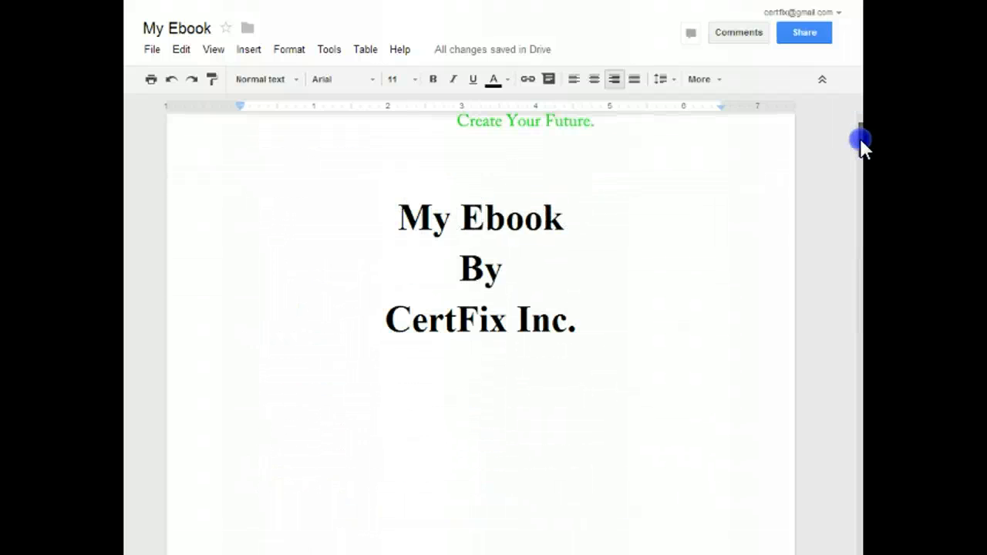
pyautogui.scroll(-3)
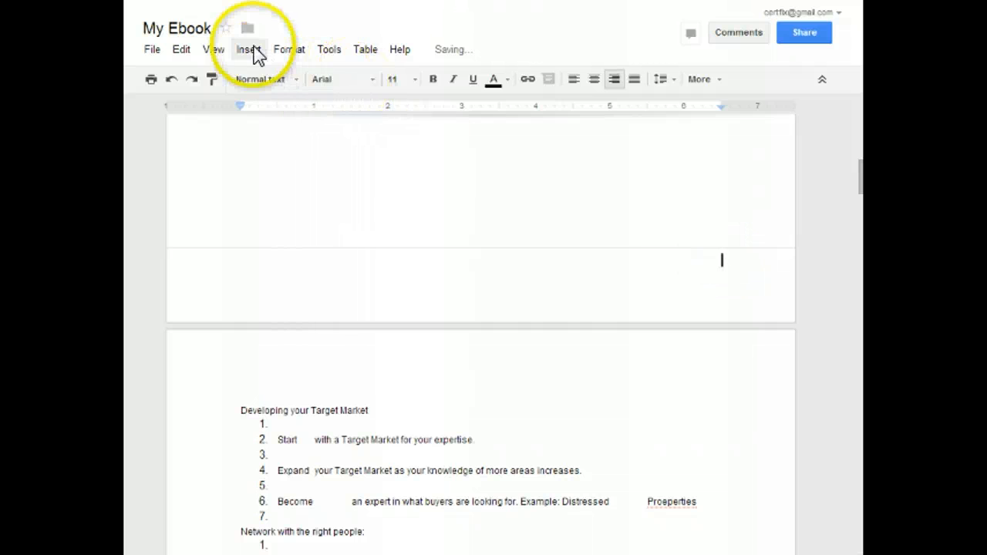
pyautogui.click(248, 48)
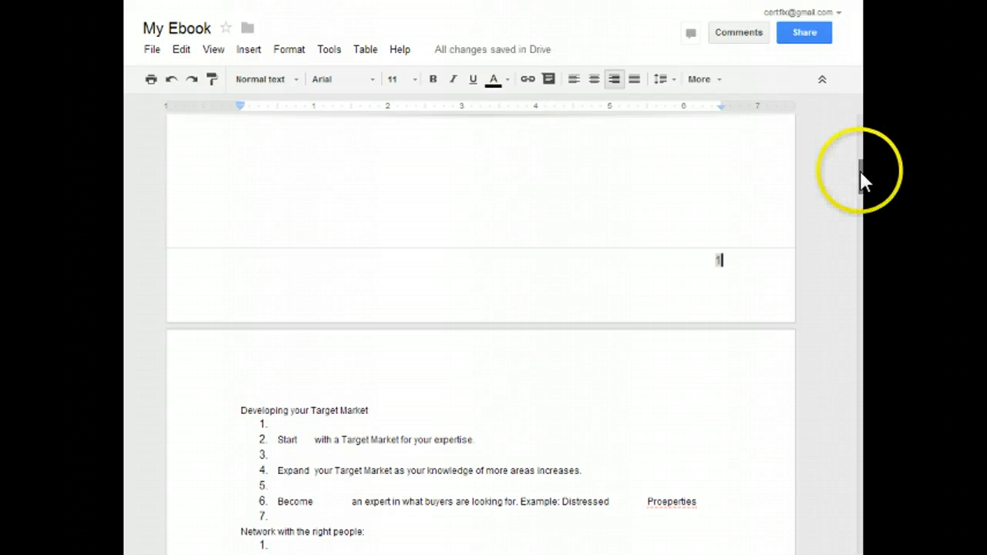
pyautogui.scroll(-3)
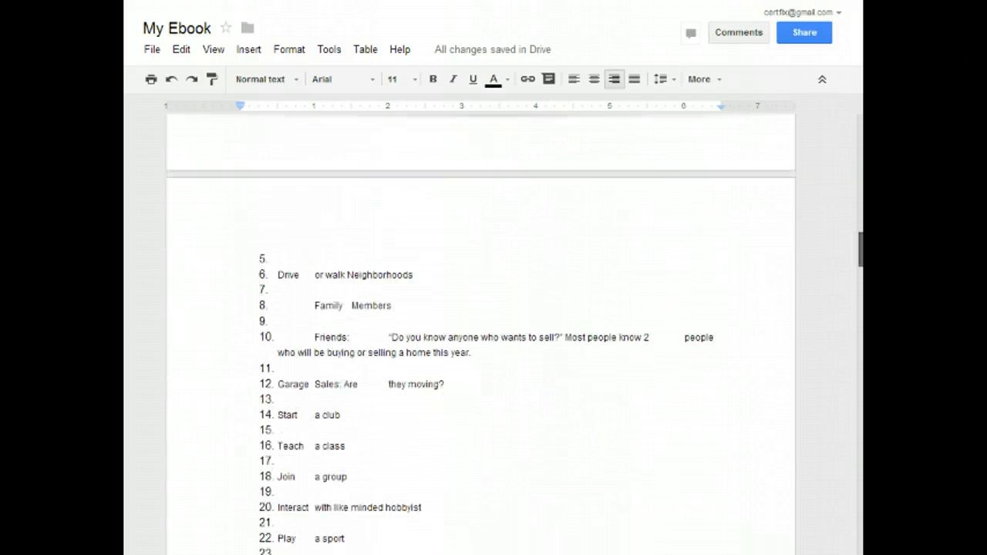
pyautogui.scroll(3)
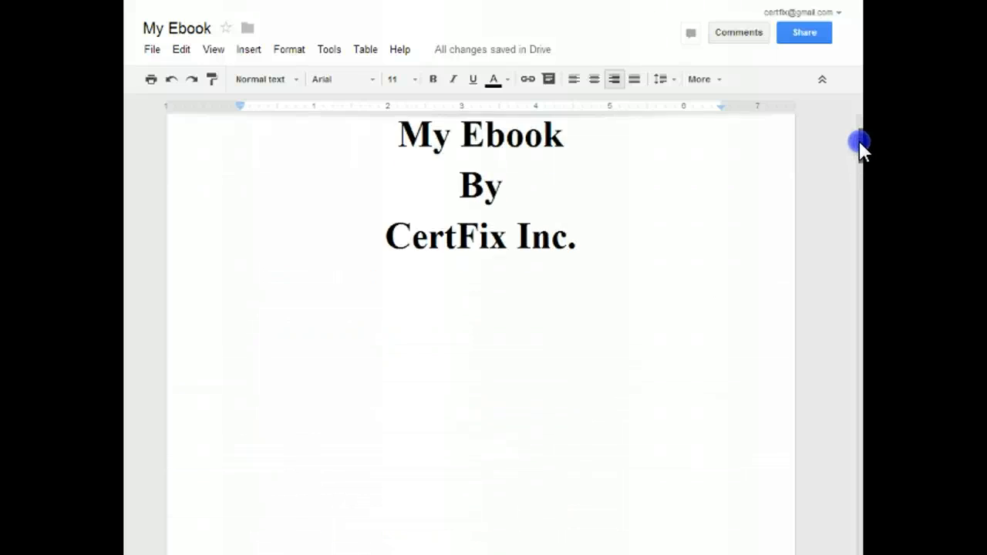
pyautogui.scroll(-3)
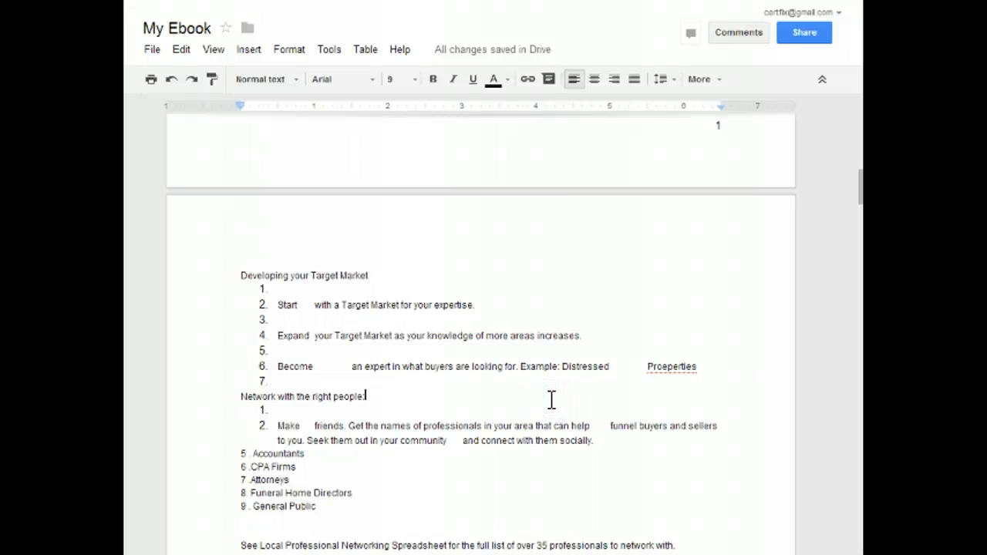
# Step: Select all the ebook text and set its font size to 36
pyautogui.press('ctrl+a')
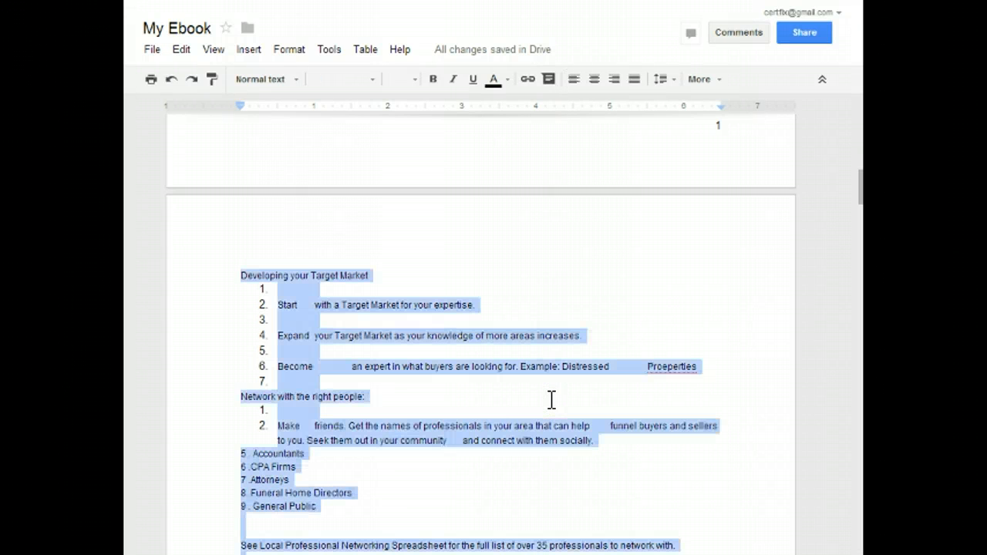
pyautogui.click(432, 79)
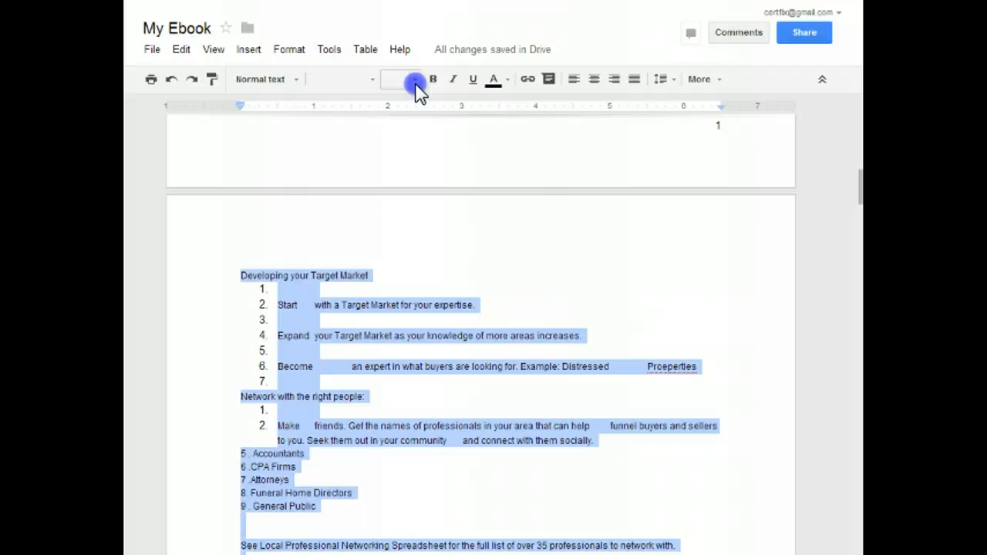
pyautogui.click(394, 79)
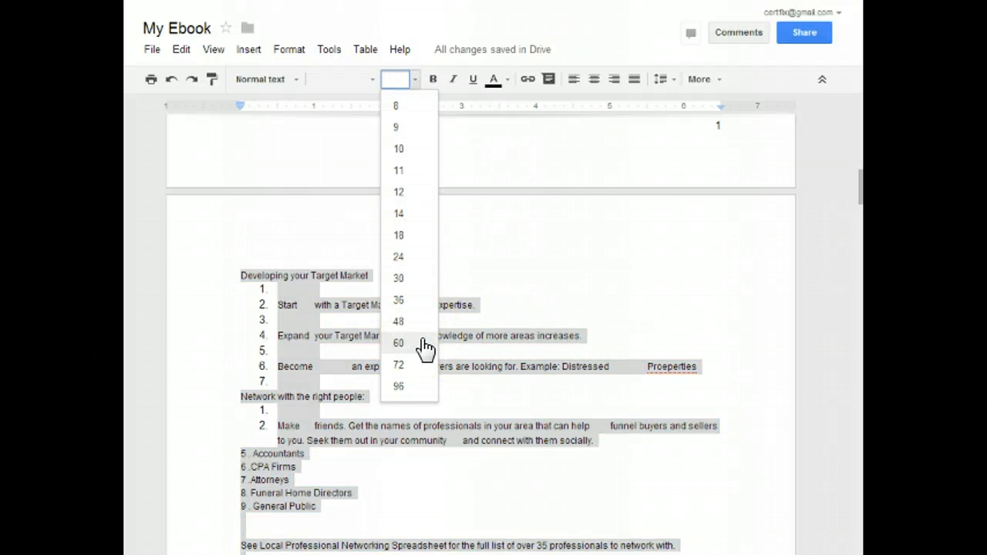
pyautogui.moveTo(415, 313)
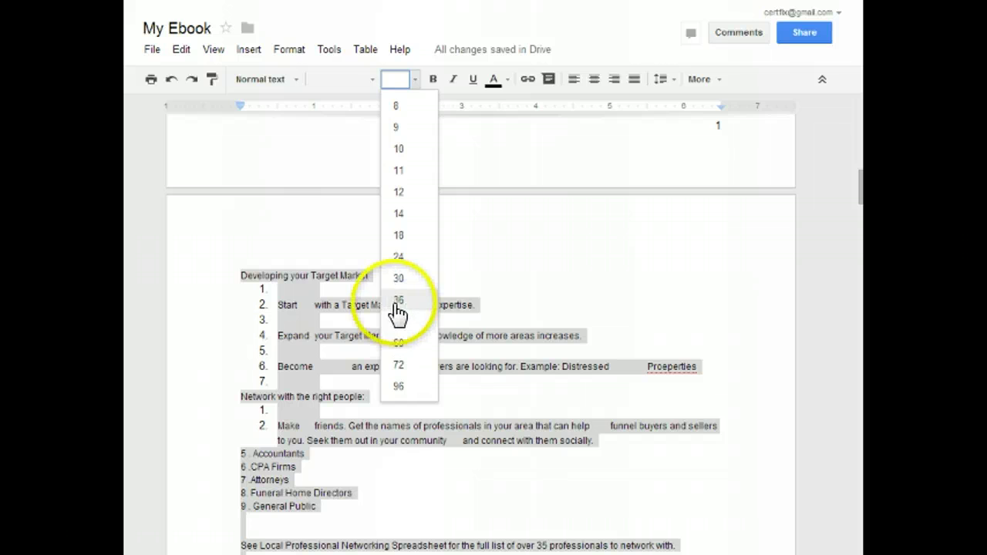
pyautogui.click(398, 299)
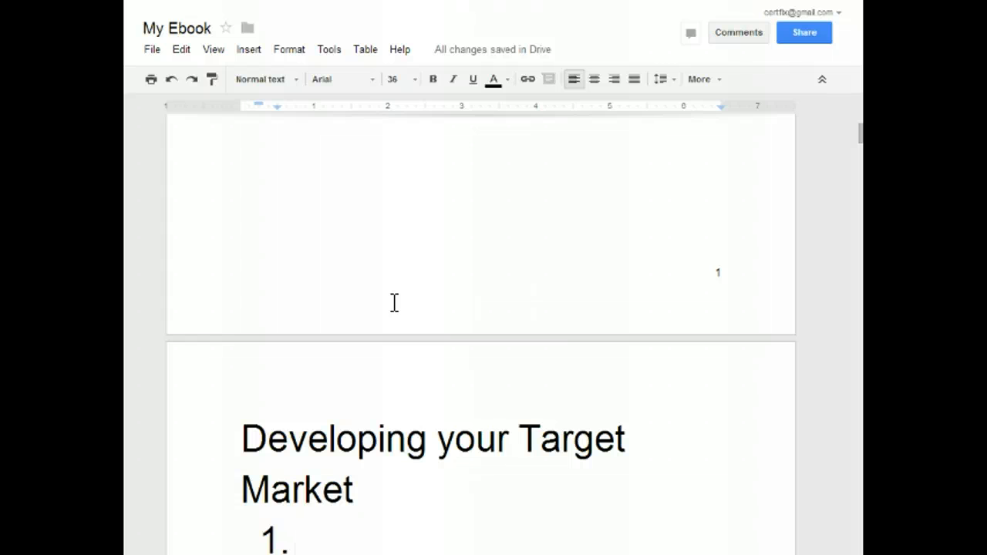
# Step: Type 'Start with a Target' and replace the stray line with 'Market for your expertise.'
pyautogui.write('Start with a Target')
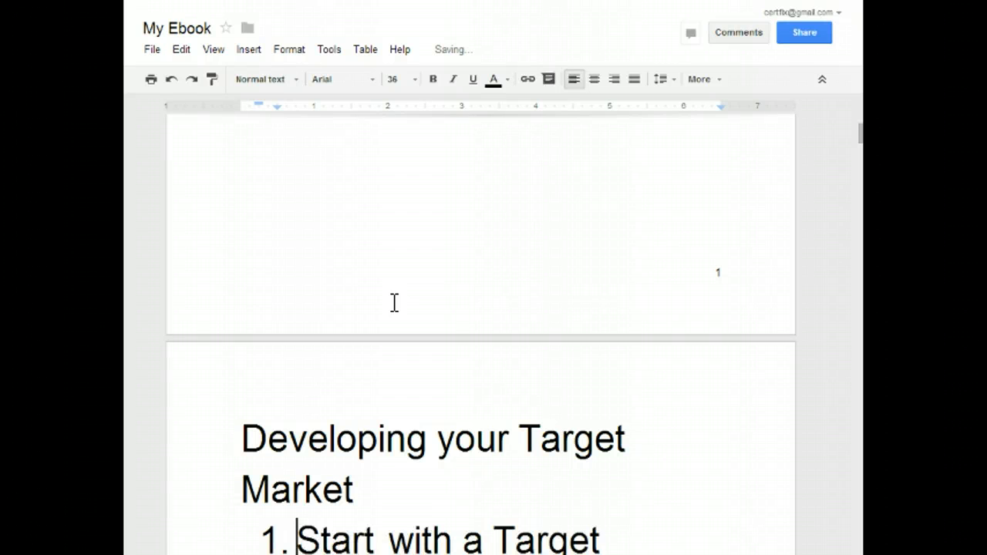
pyautogui.scroll(-3)
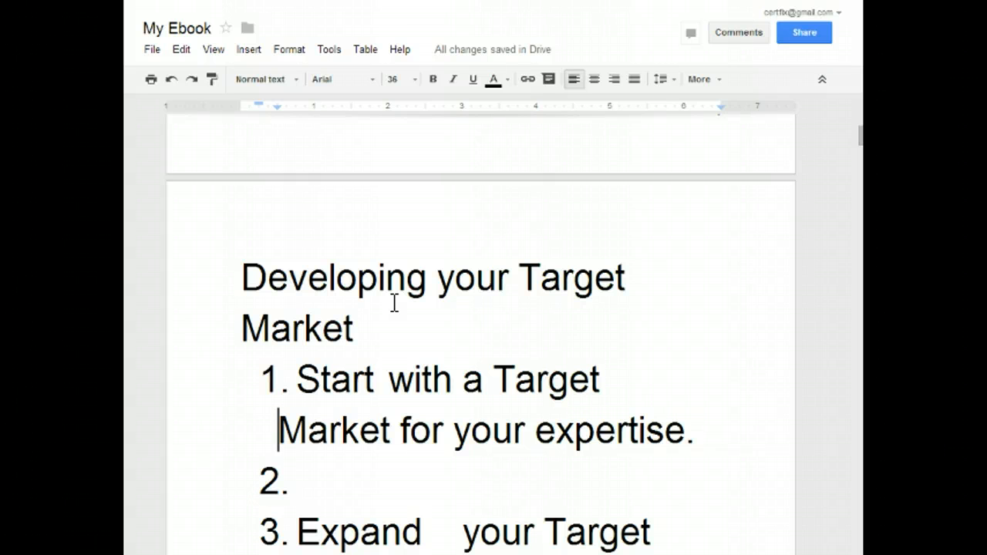
pyautogui.moveTo(277, 430); pyautogui.dragTo(470, 430)
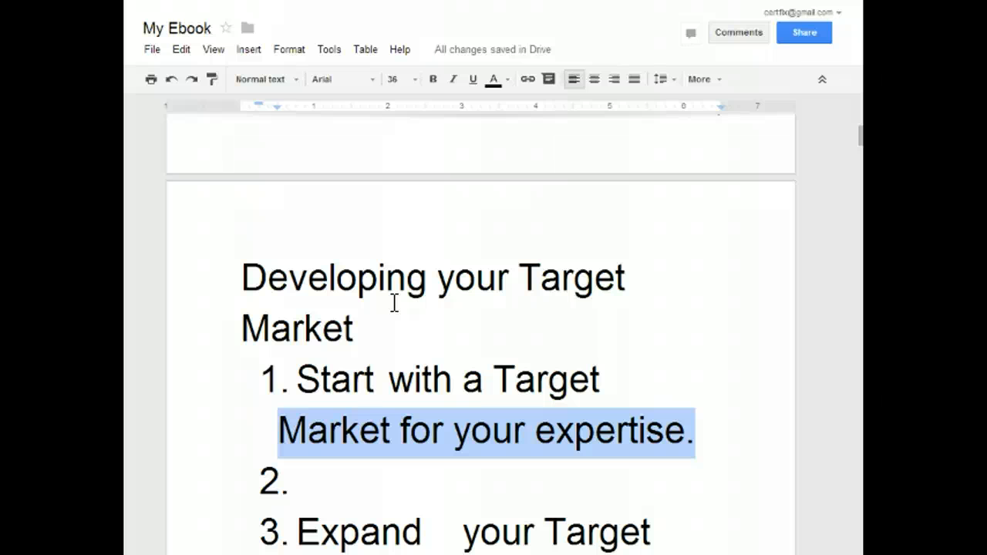
pyautogui.press('Delete')
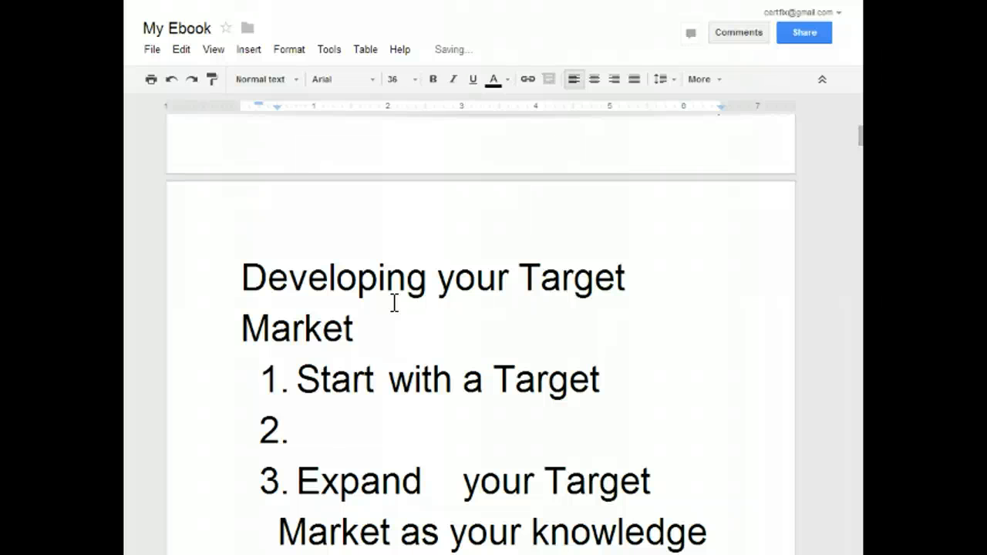
pyautogui.write('Market for your expertise.')
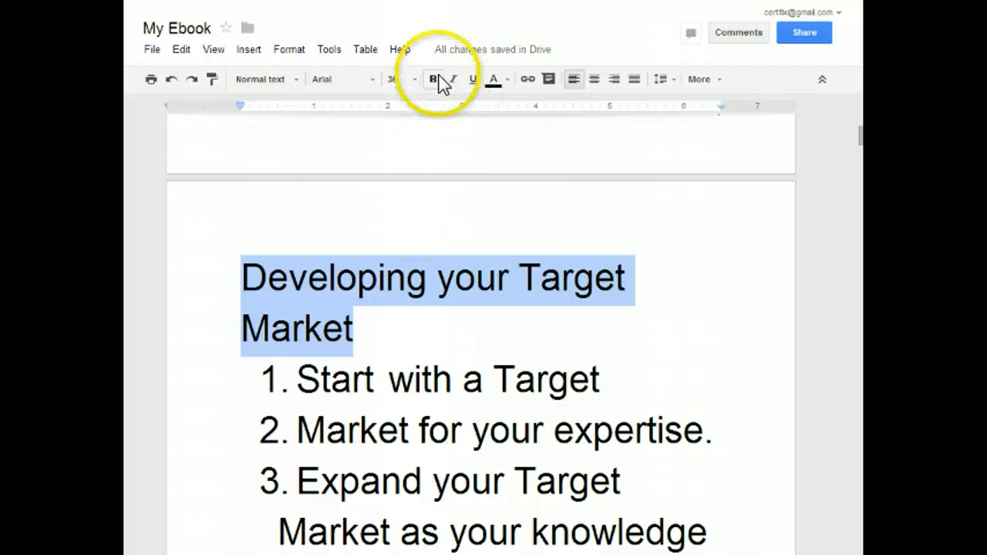
# Step: Make the 'Developing Your Target Market' heading bold and centered
pyautogui.click(434, 79)
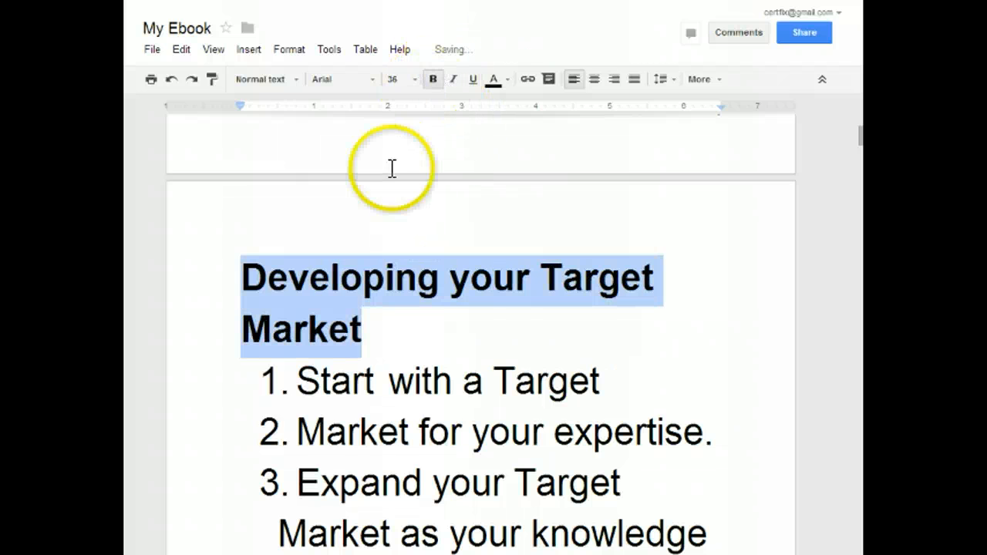
pyautogui.click(471, 277)
pyautogui.write('Y')
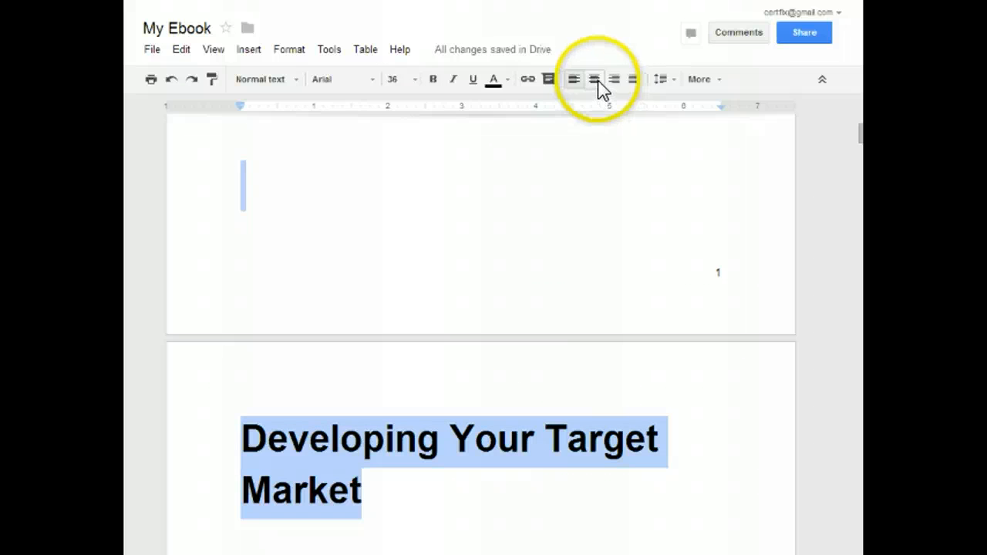
pyautogui.click(593, 79)
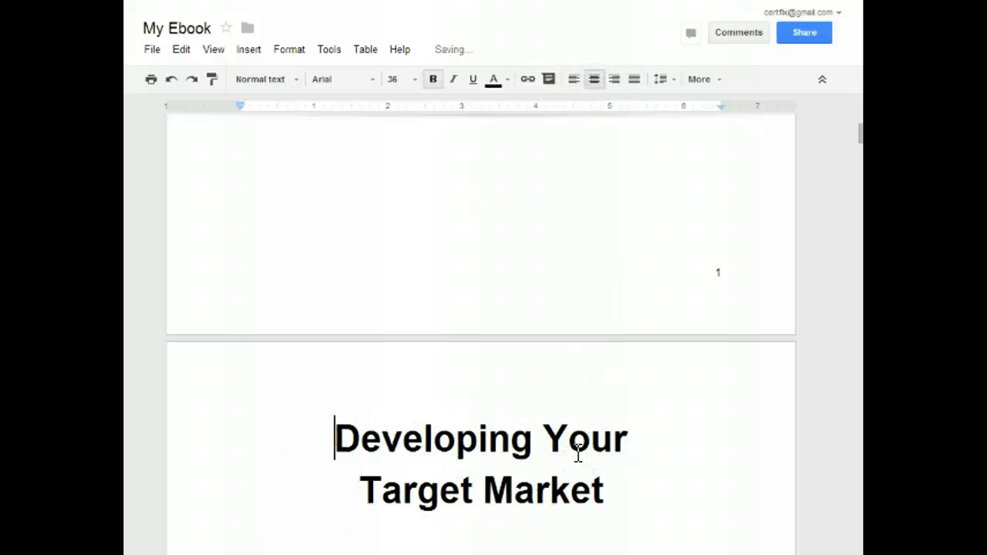
# Step: Add a 'Chapter 1' line above the heading
pyautogui.press('Enter')
pyautogui.write('1')
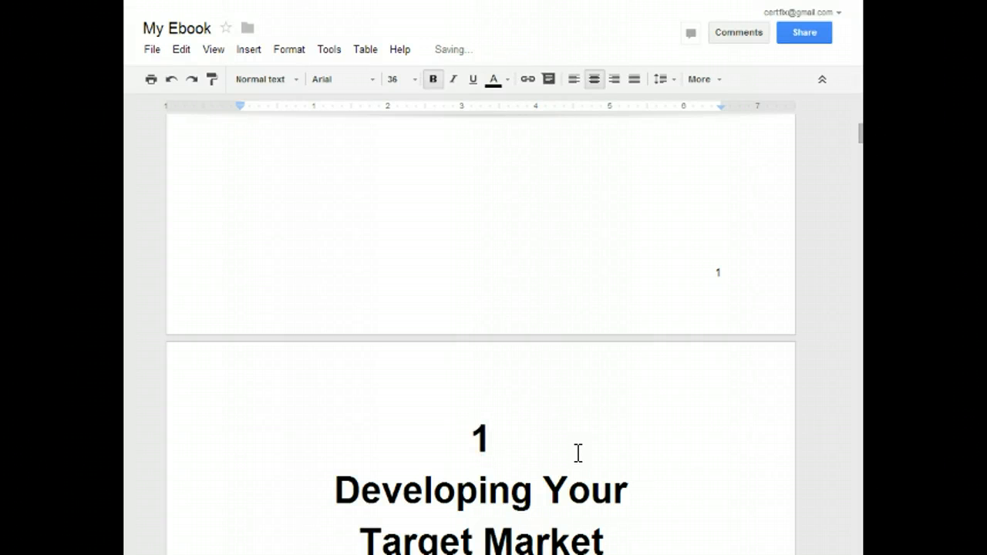
pyautogui.write('.')
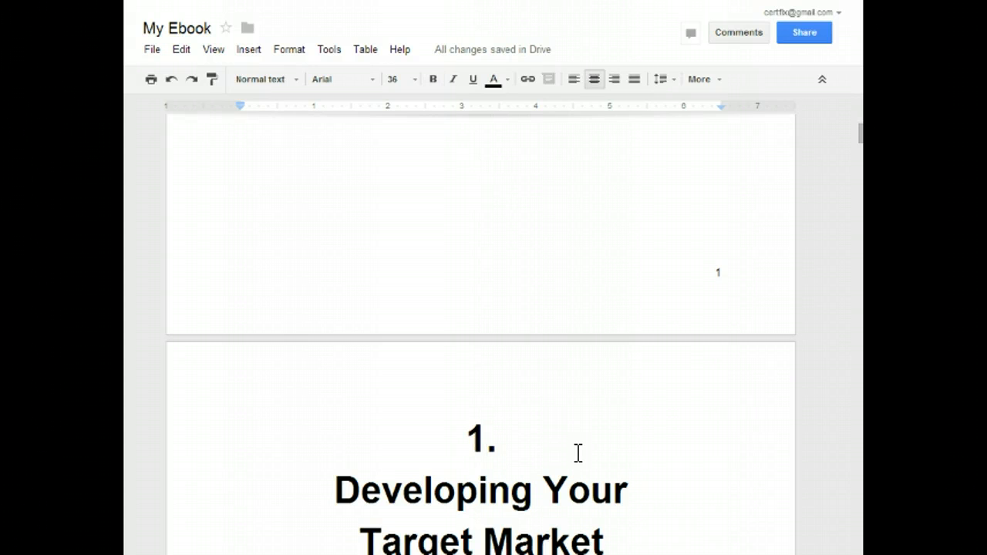
pyautogui.write('Sec')
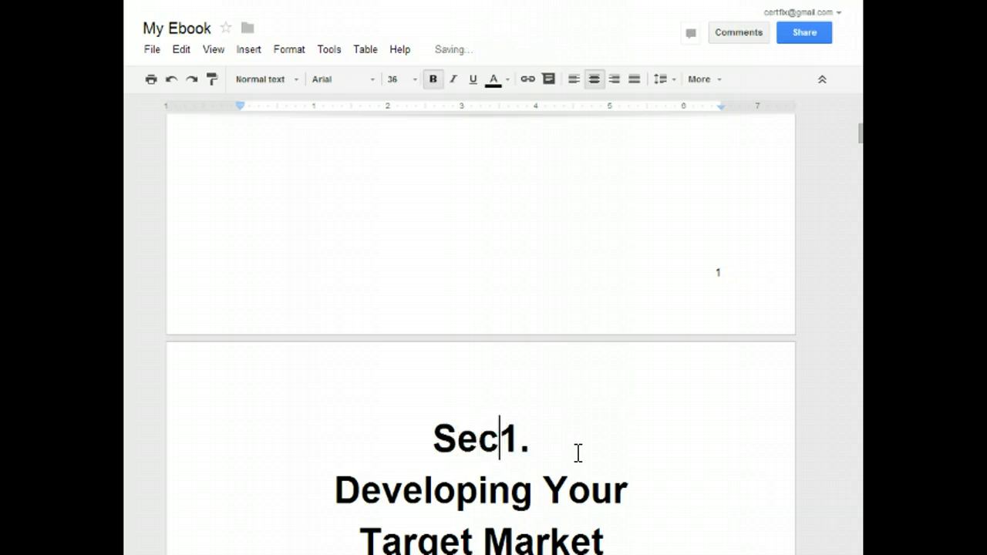
pyautogui.write('tion')
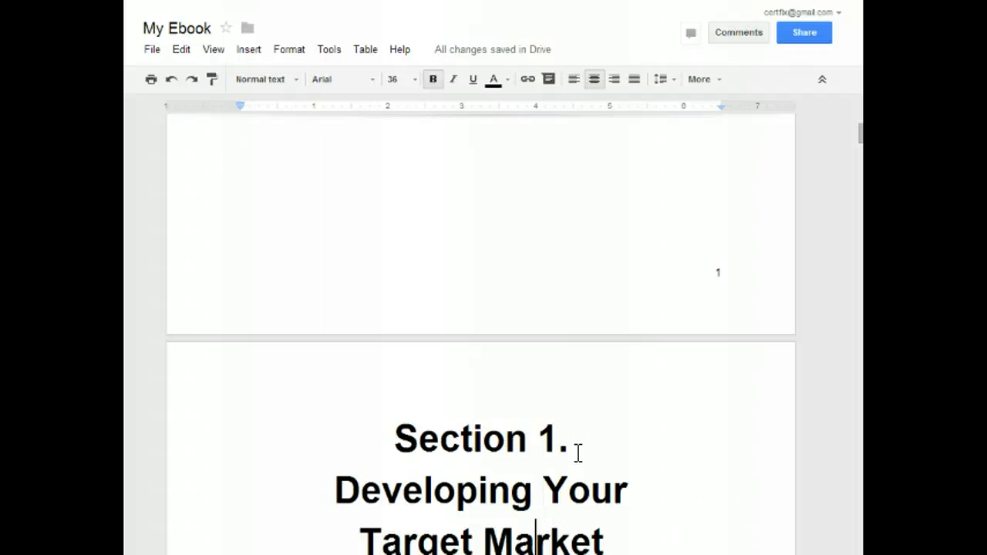
pyautogui.press('Backspace')
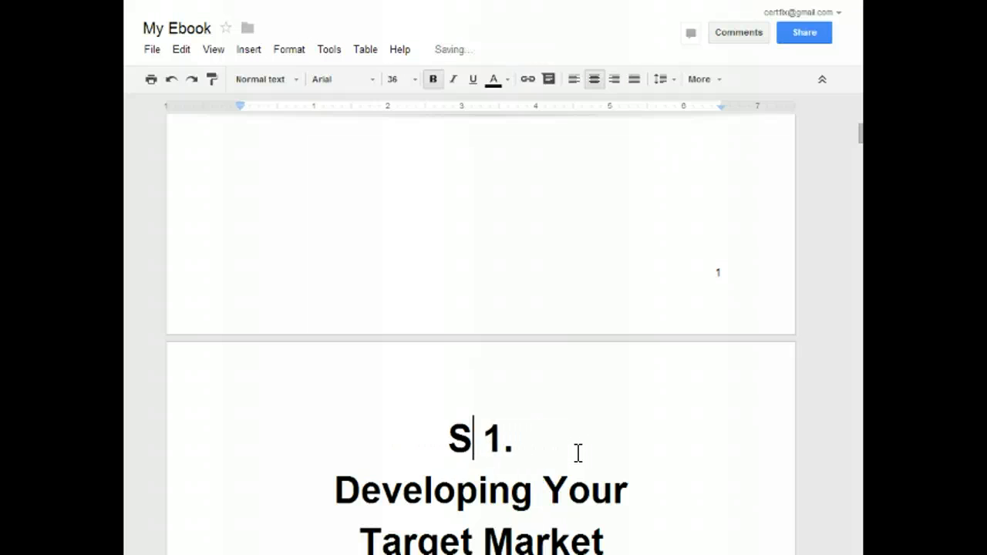
pyautogui.write('hat')
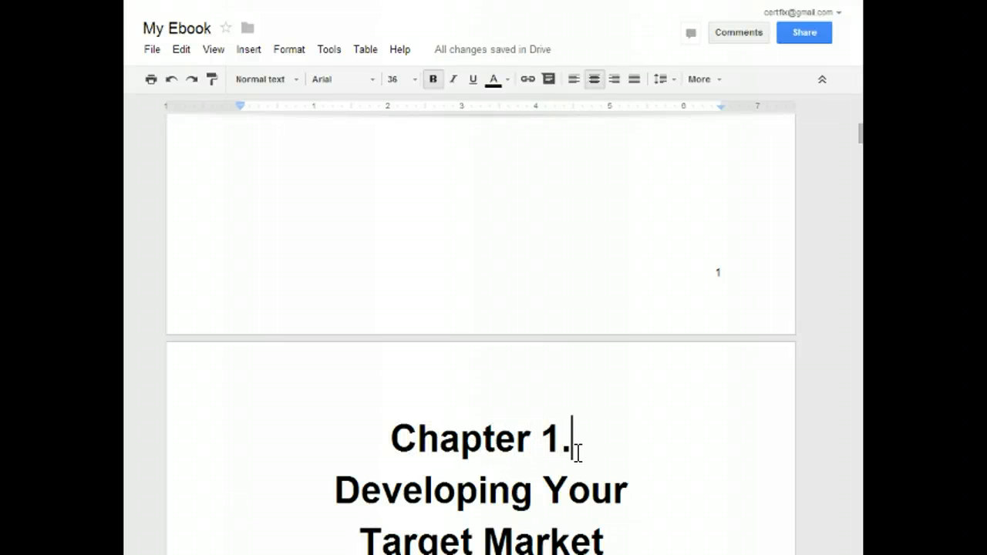
pyautogui.press('Enter')
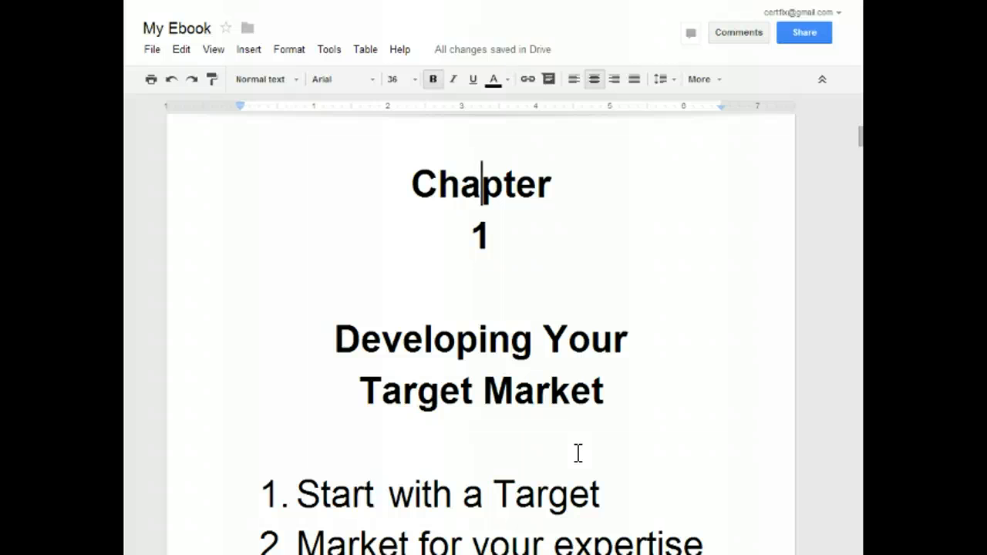
pyautogui.moveTo(400, 204)
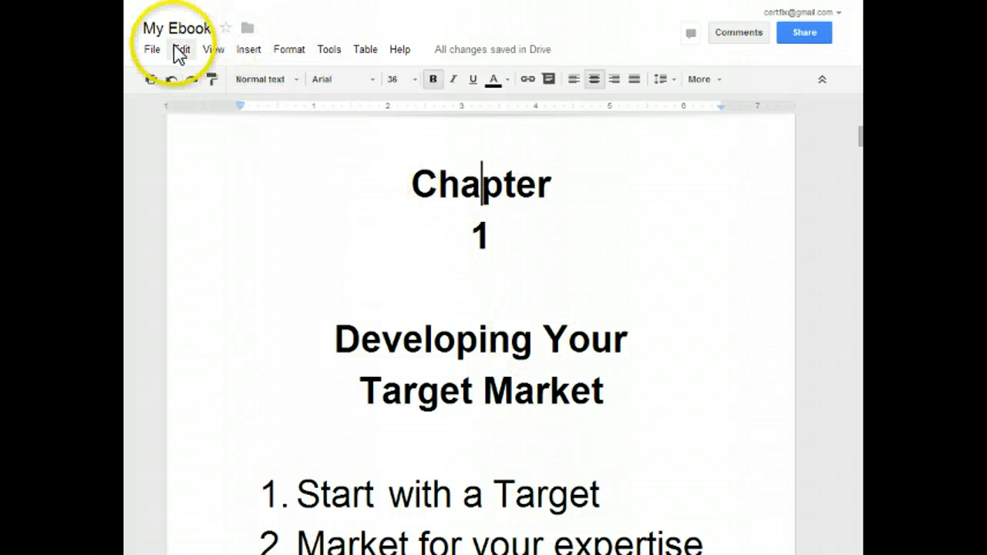
# Step: Browse the File menu's download options, aiming to export 'My Ebook' as a PDF
pyautogui.click(152, 50)
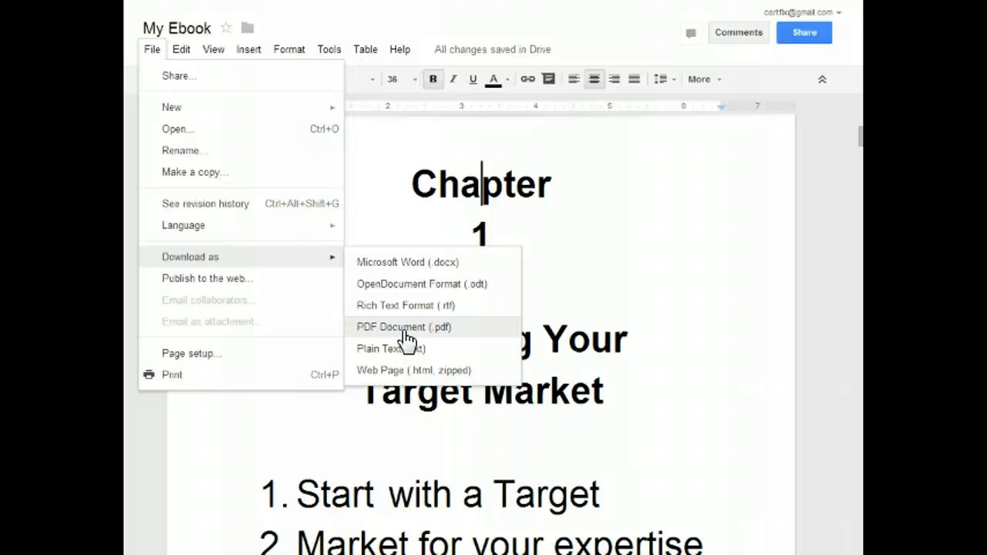
pyautogui.click(182, 50)
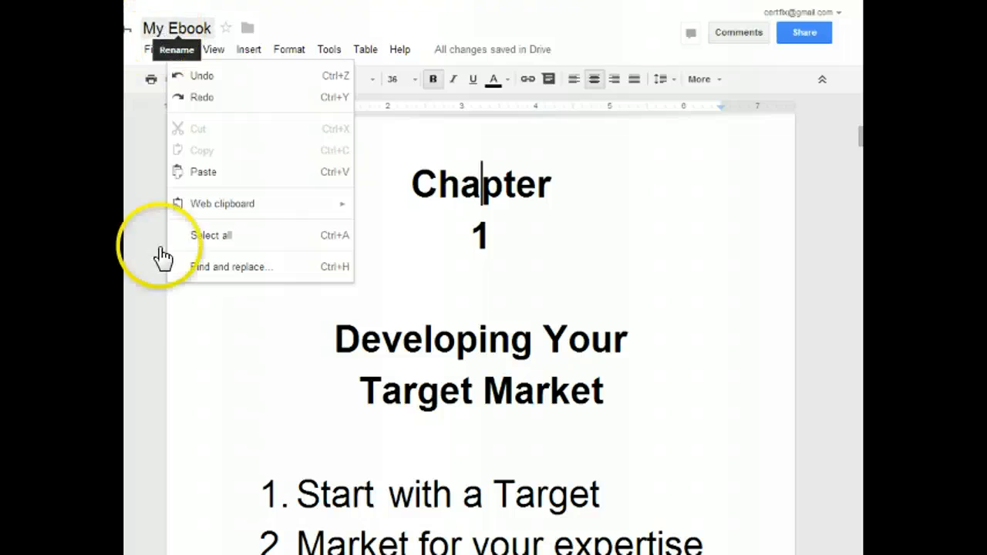
pyautogui.click(151, 49)
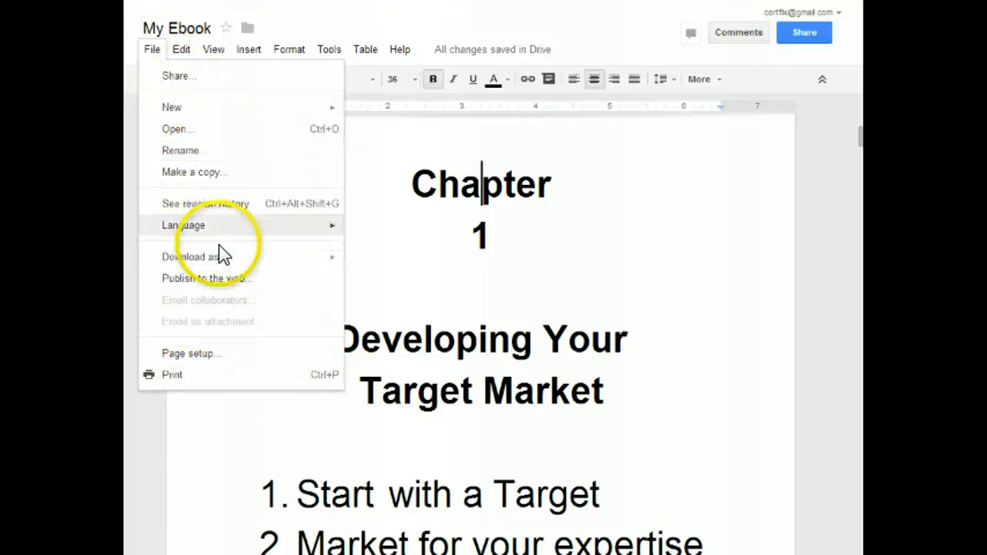